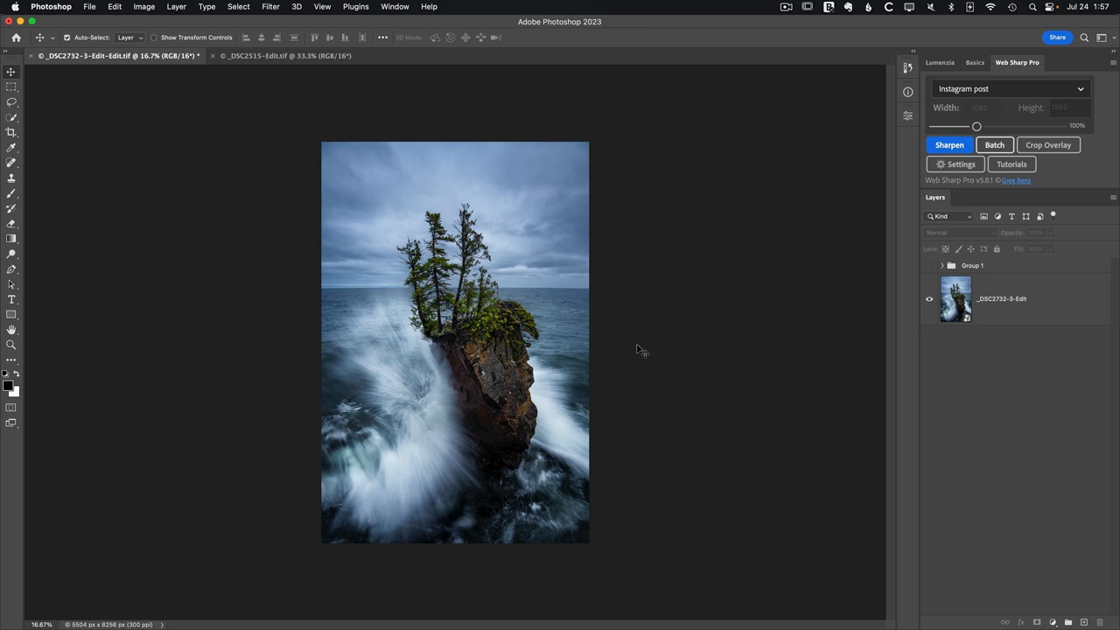
pyautogui.moveTo(613, 218)
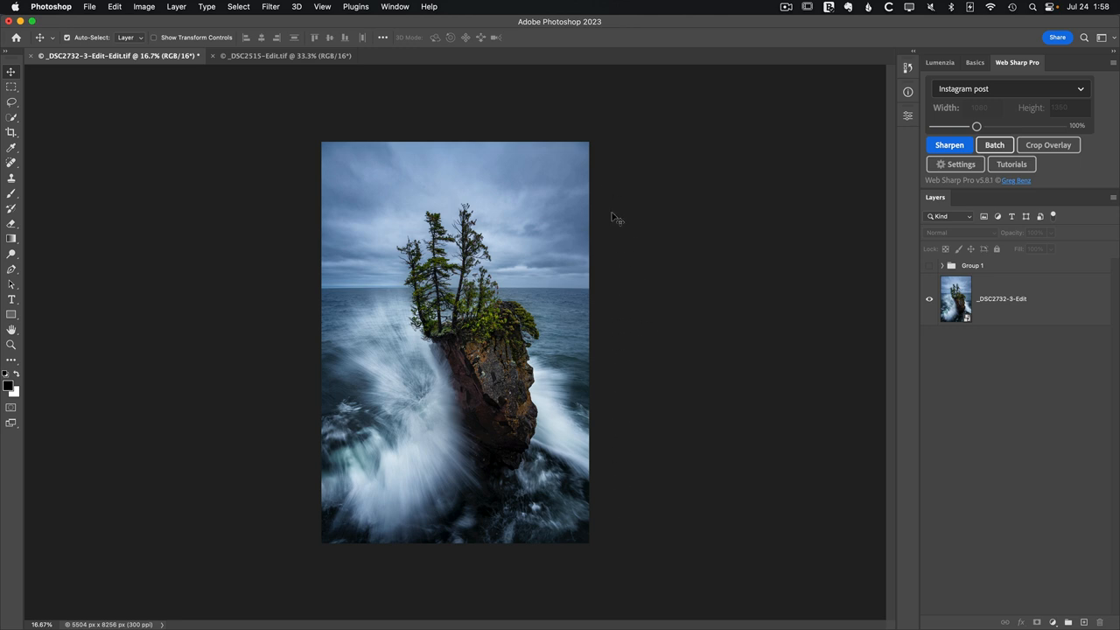
pyautogui.moveTo(613, 199)
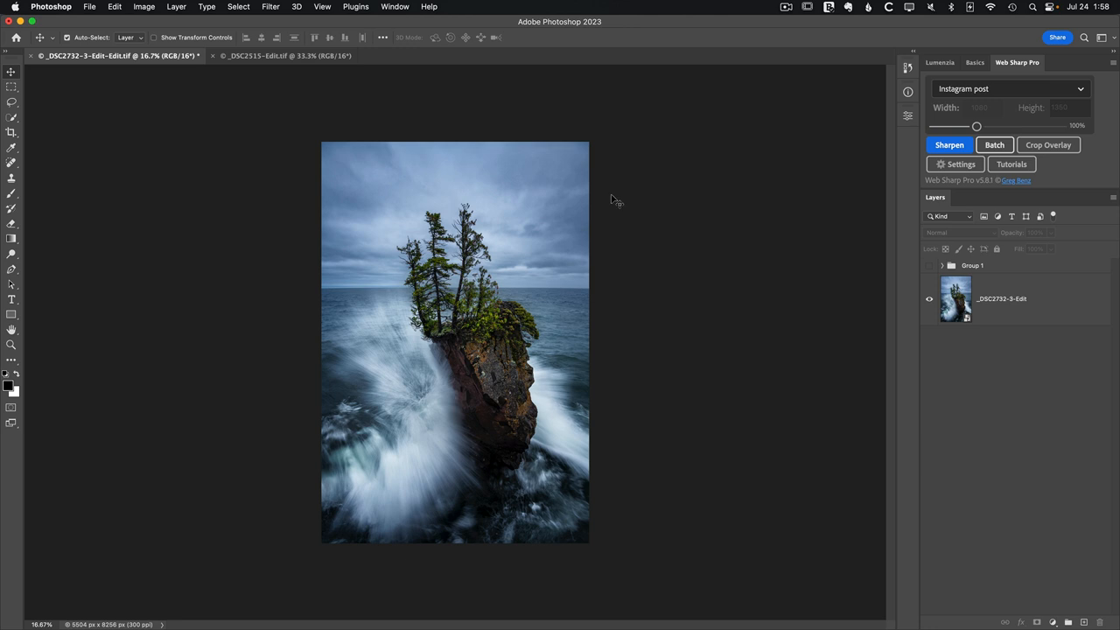
pyautogui.moveTo(639, 194)
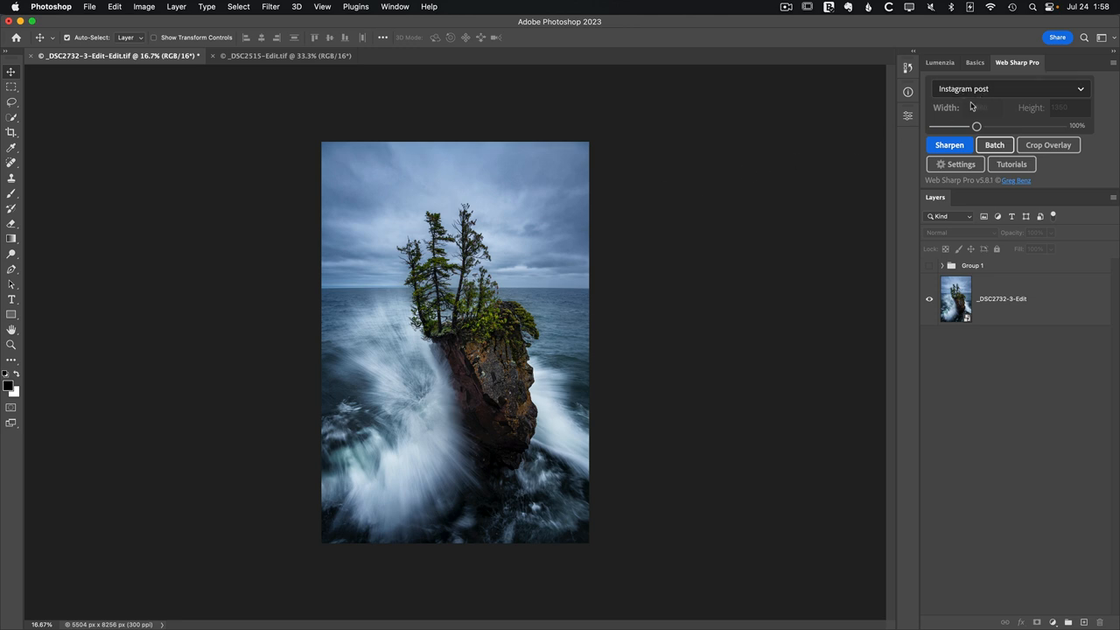
# Set Crop / Fill to 'Keep full image (fill via Generative Fill)' with interactive crop enabled.
pyautogui.click(1054, 144)
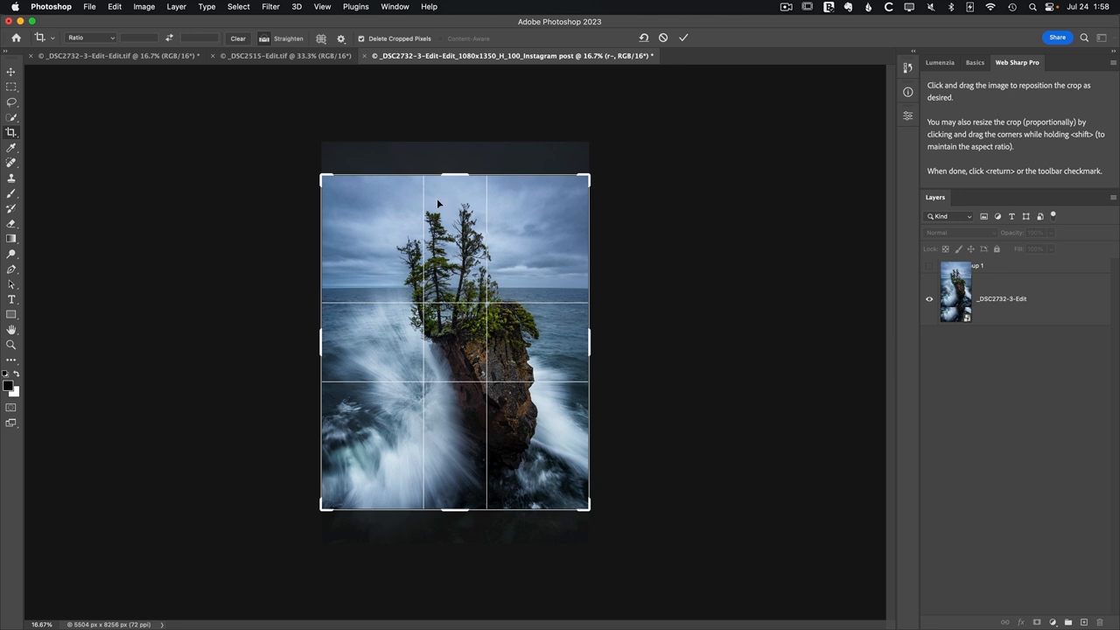
pyautogui.moveTo(467, 457)
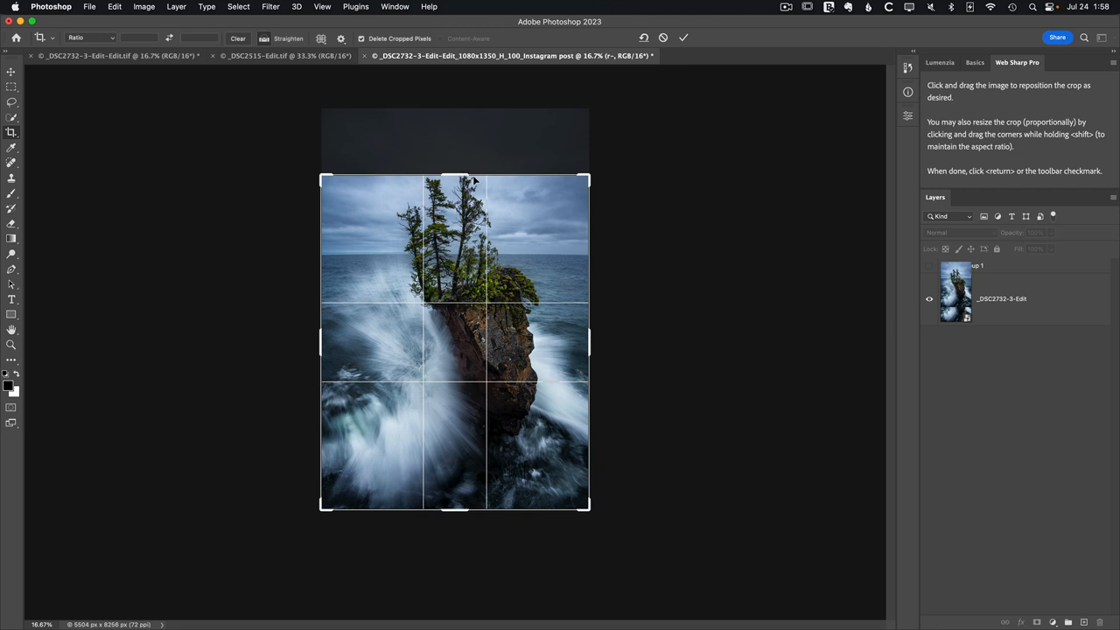
pyautogui.moveTo(604, 253)
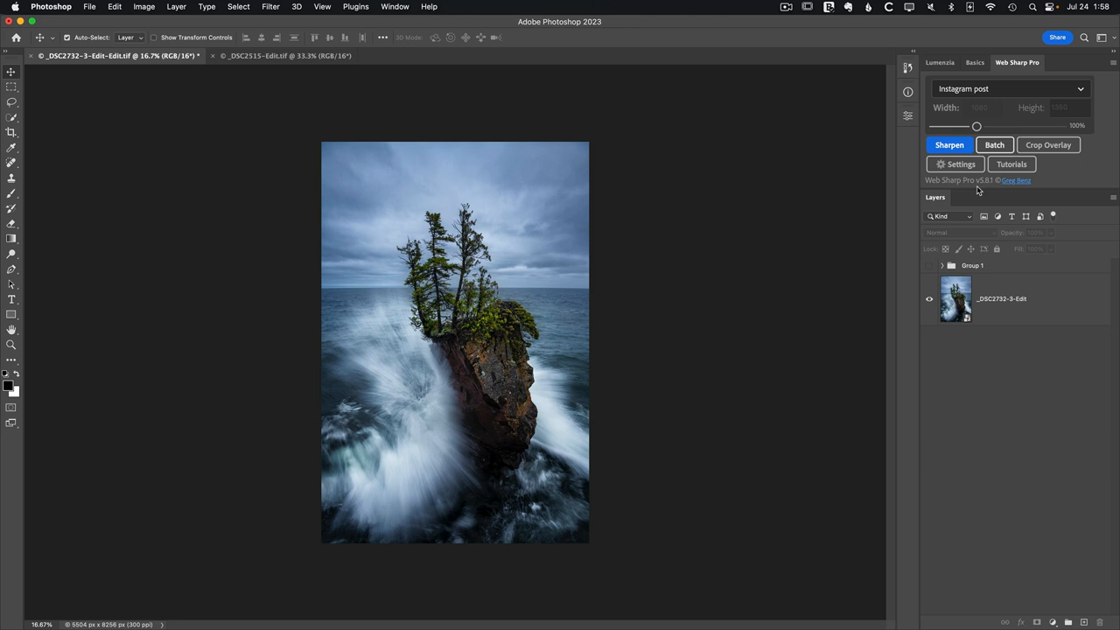
pyautogui.click(955, 165)
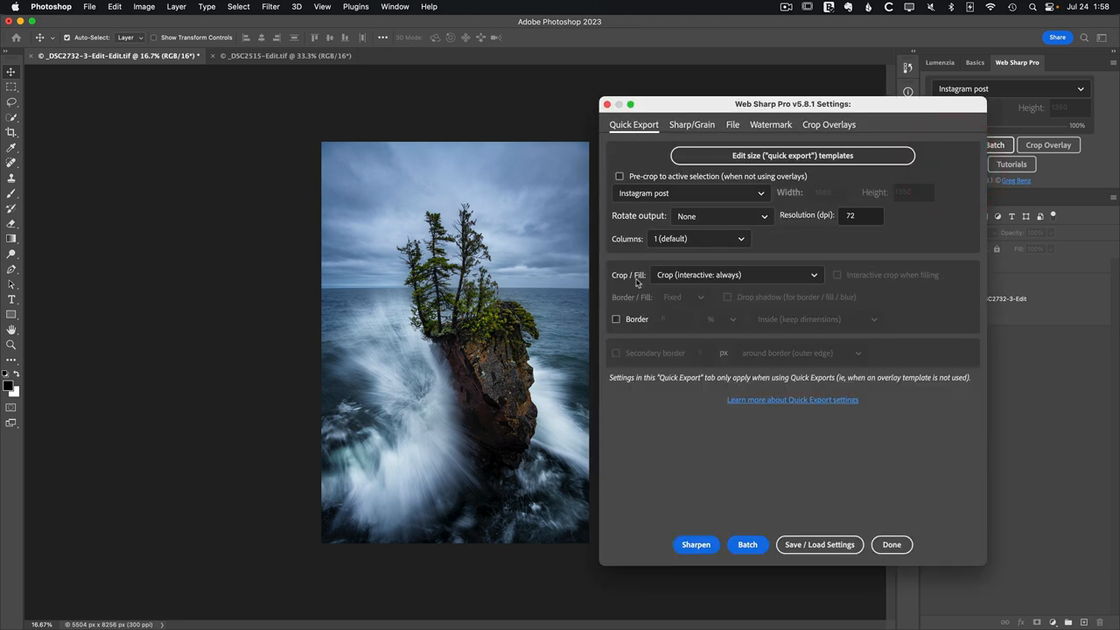
pyautogui.click(737, 275)
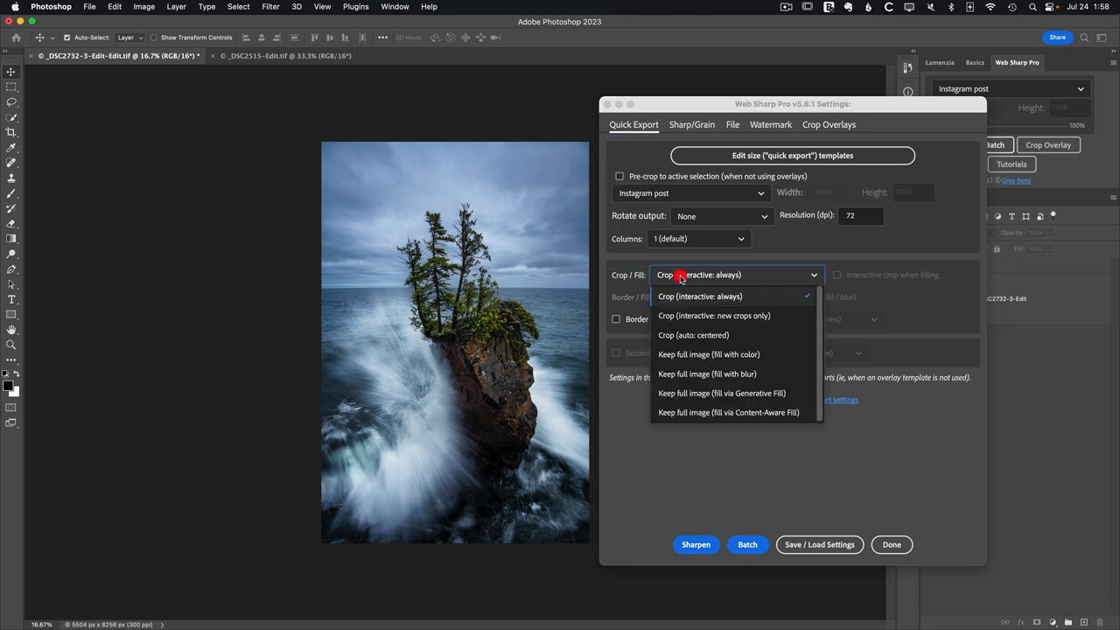
pyautogui.moveTo(705, 401)
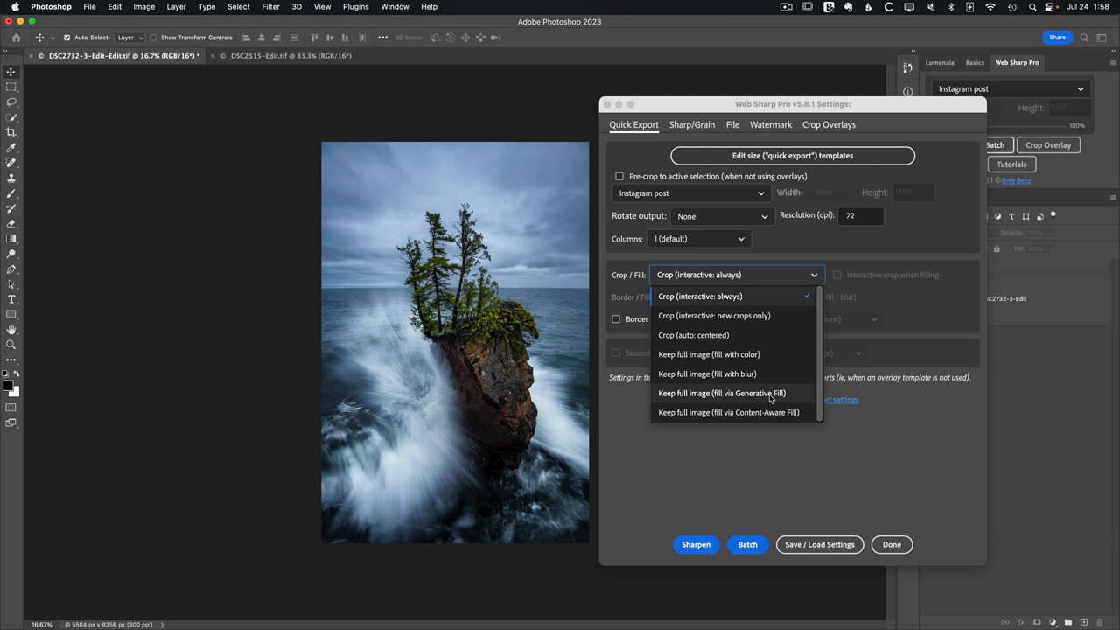
pyautogui.click(721, 393)
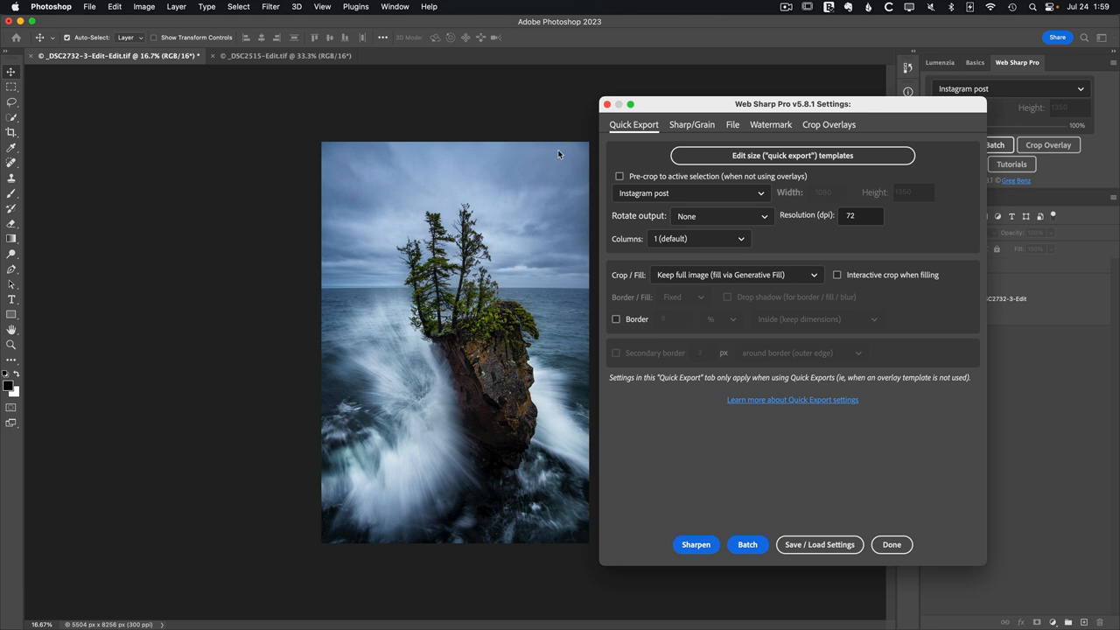
pyautogui.moveTo(312, 252)
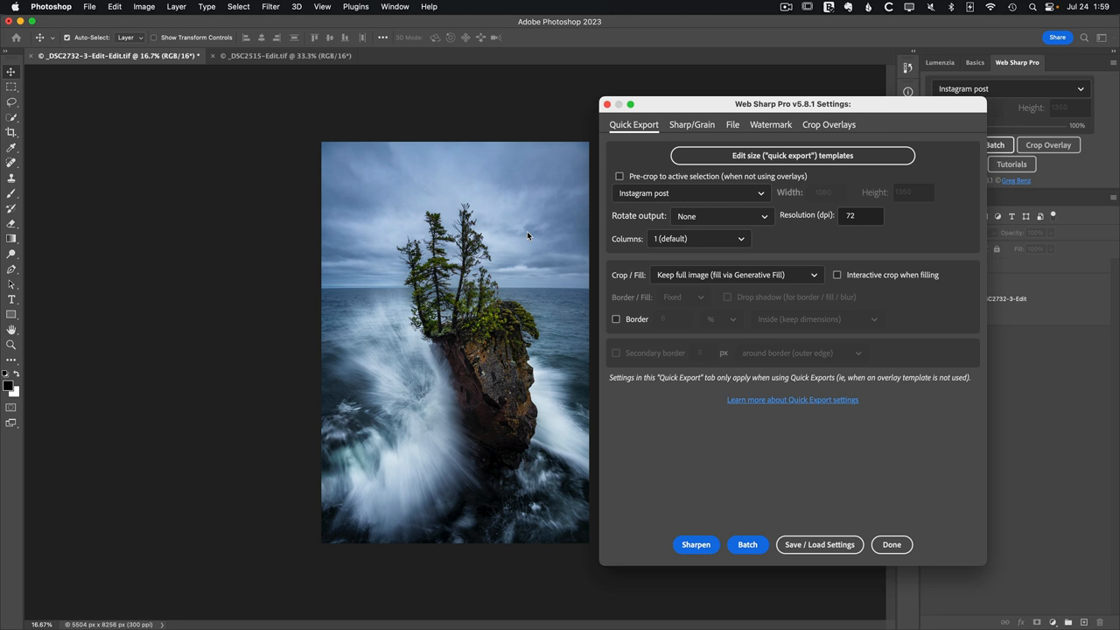
pyautogui.moveTo(792, 104); pyautogui.dragTo(865, 104)
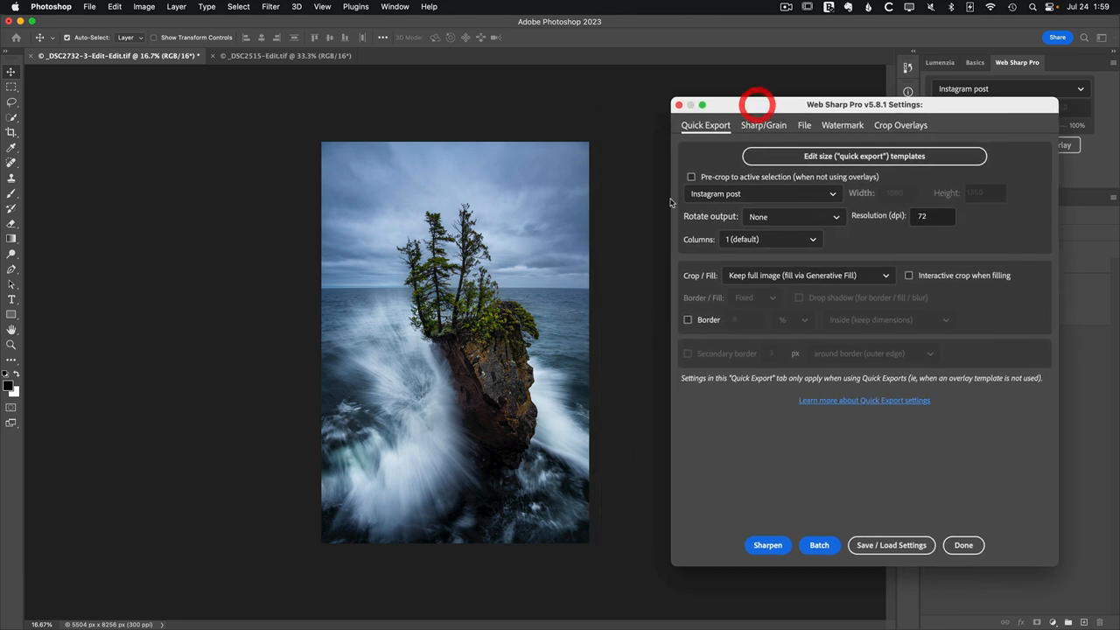
pyautogui.moveTo(607, 261)
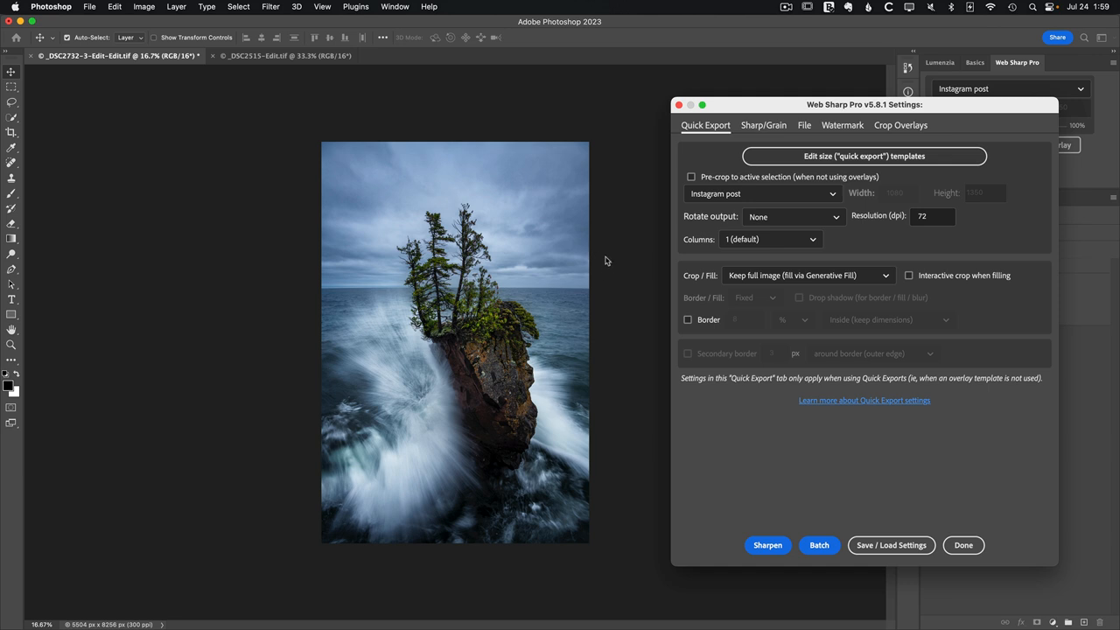
pyautogui.moveTo(805, 278)
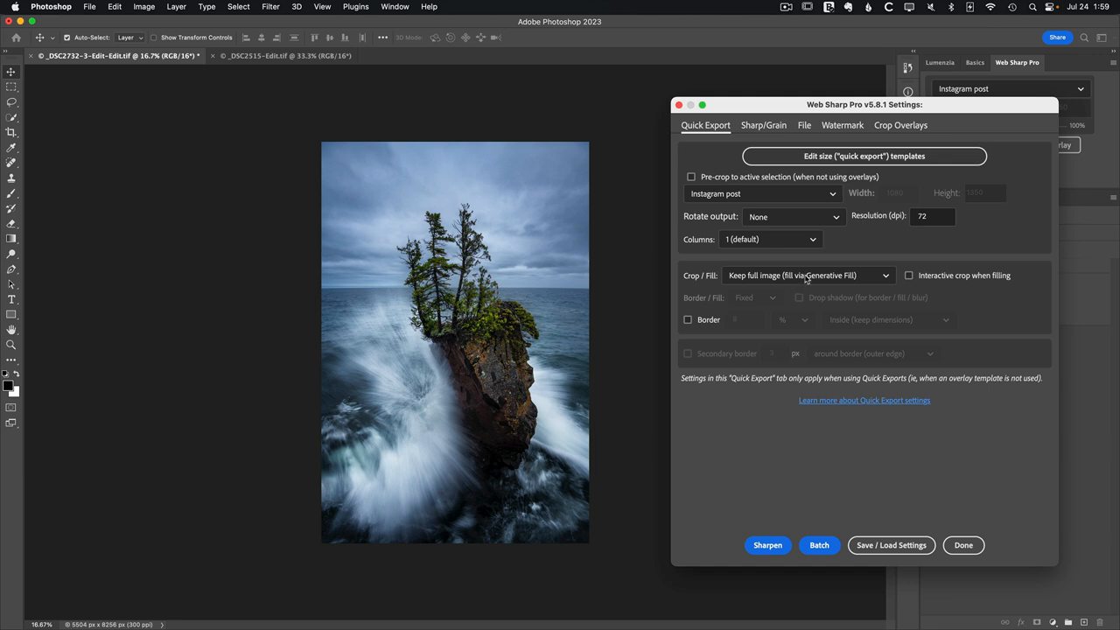
pyautogui.click(909, 275)
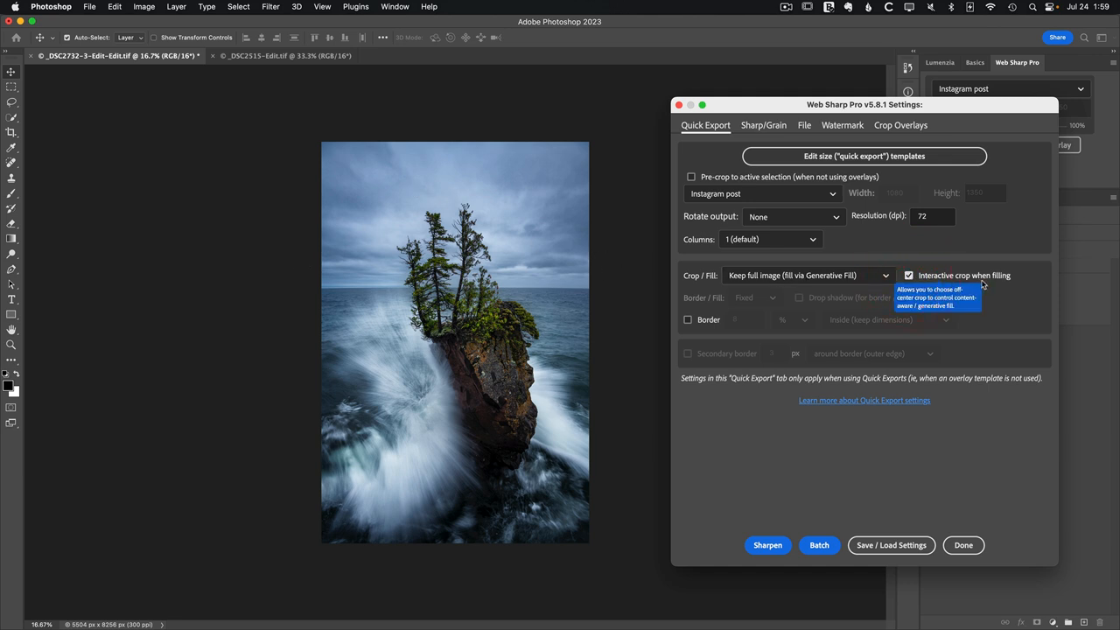
pyautogui.moveTo(985, 284)
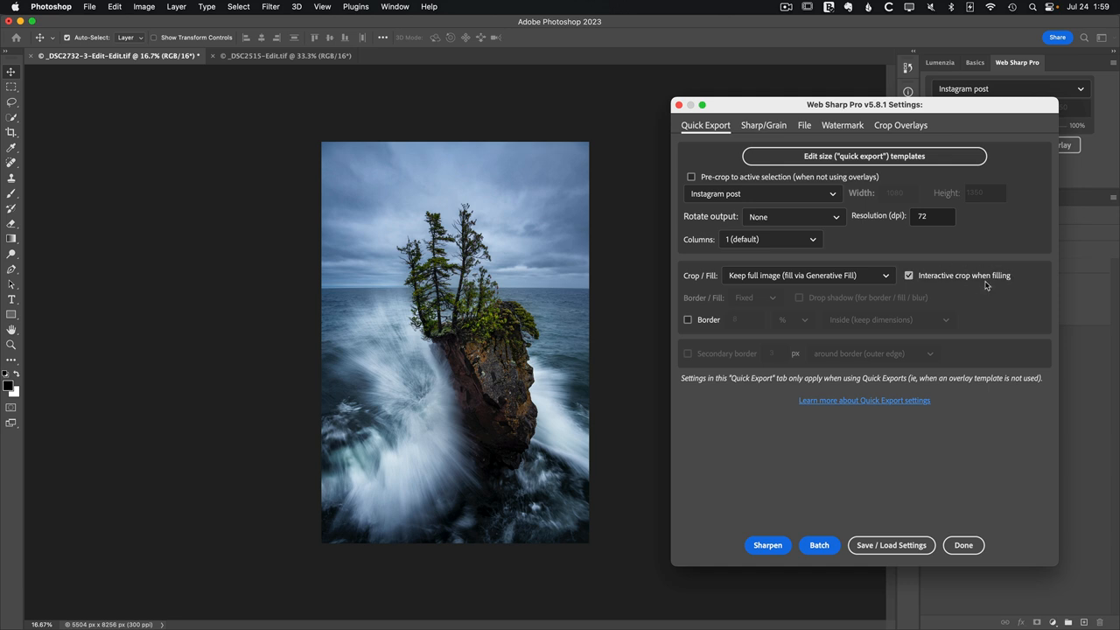
pyautogui.moveTo(980, 280)
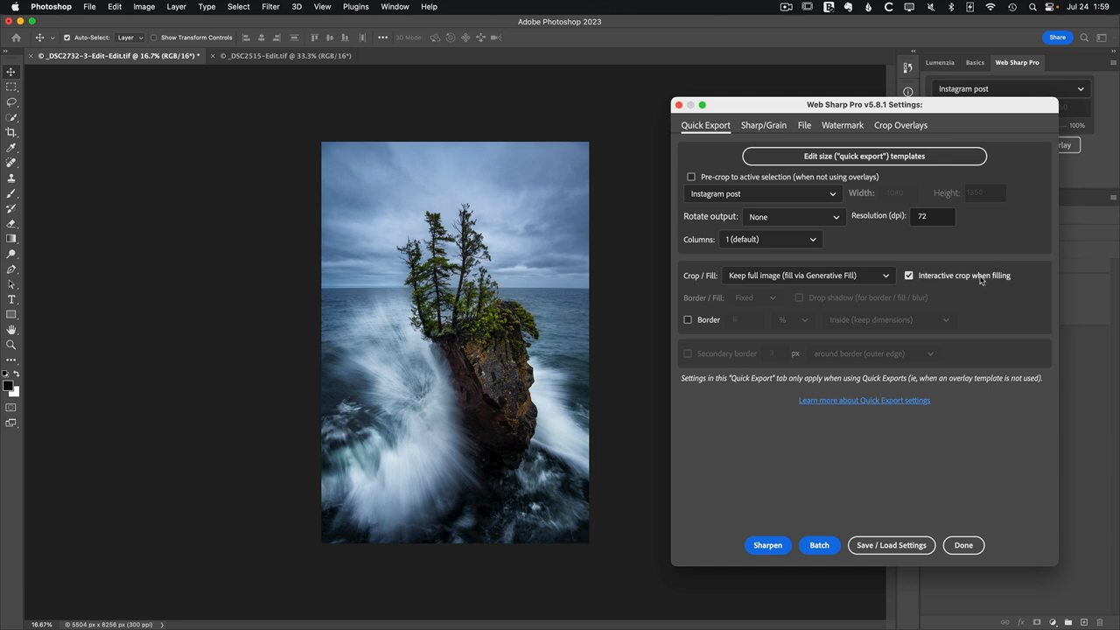
pyautogui.moveTo(979, 278)
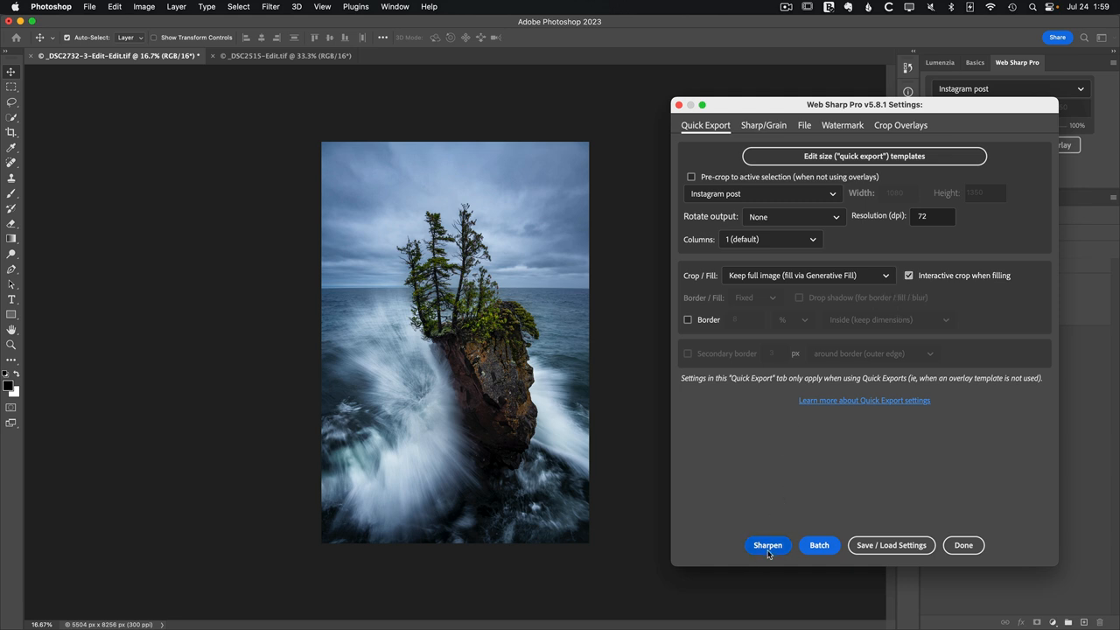
# Run the Instagram post export and commit a 4:5 crop leaving empty strips at both sides.
pyautogui.click(764, 545)
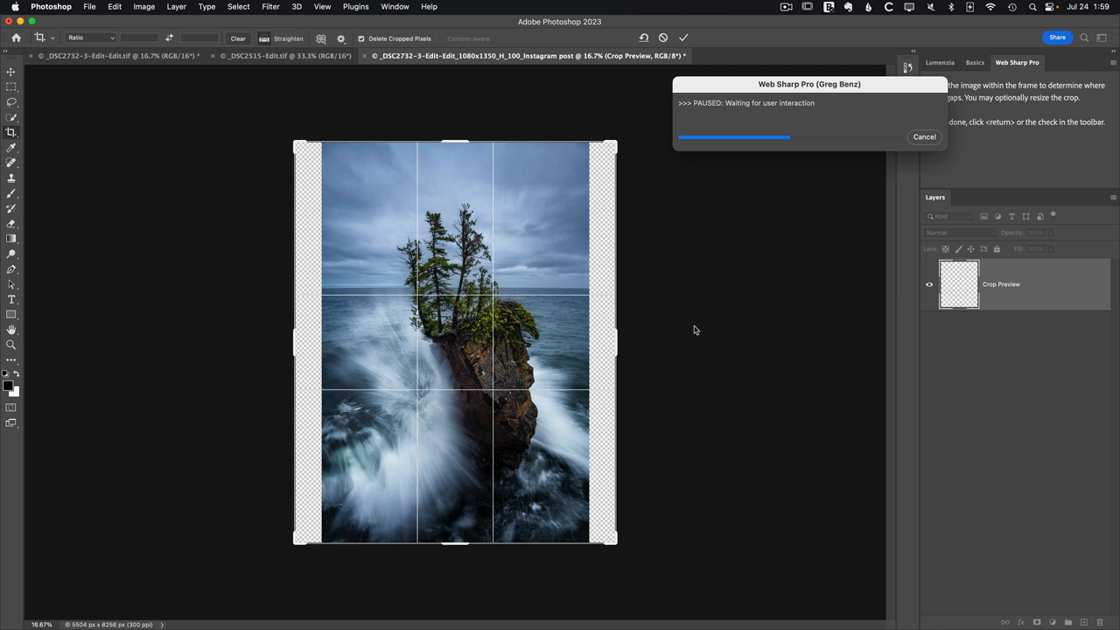
pyautogui.moveTo(483, 516)
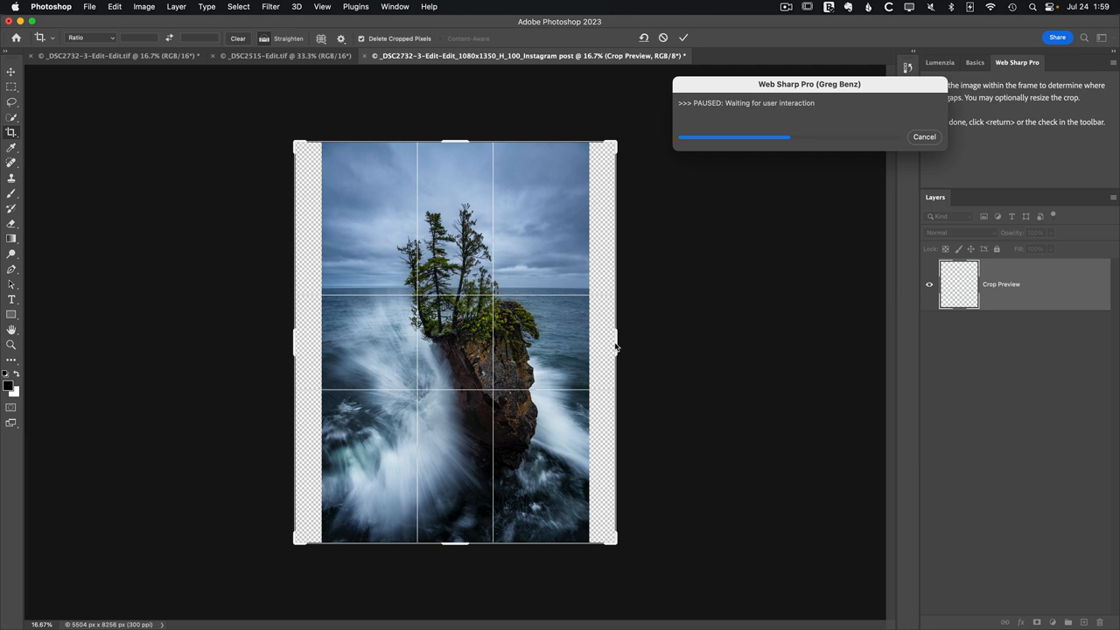
pyautogui.moveTo(572, 341)
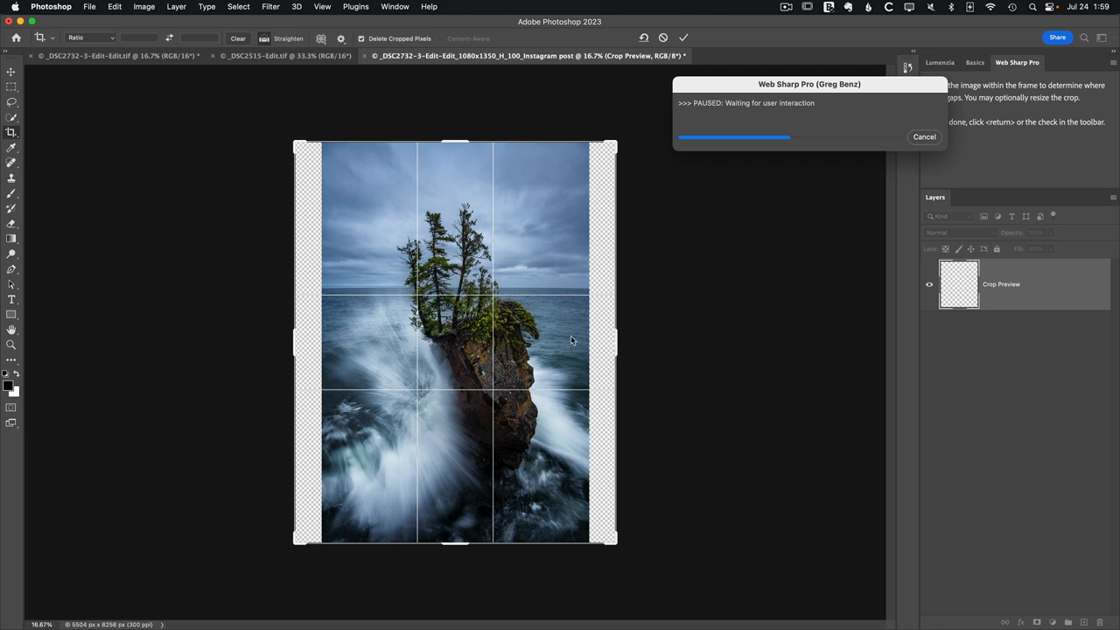
pyautogui.moveTo(601, 333)
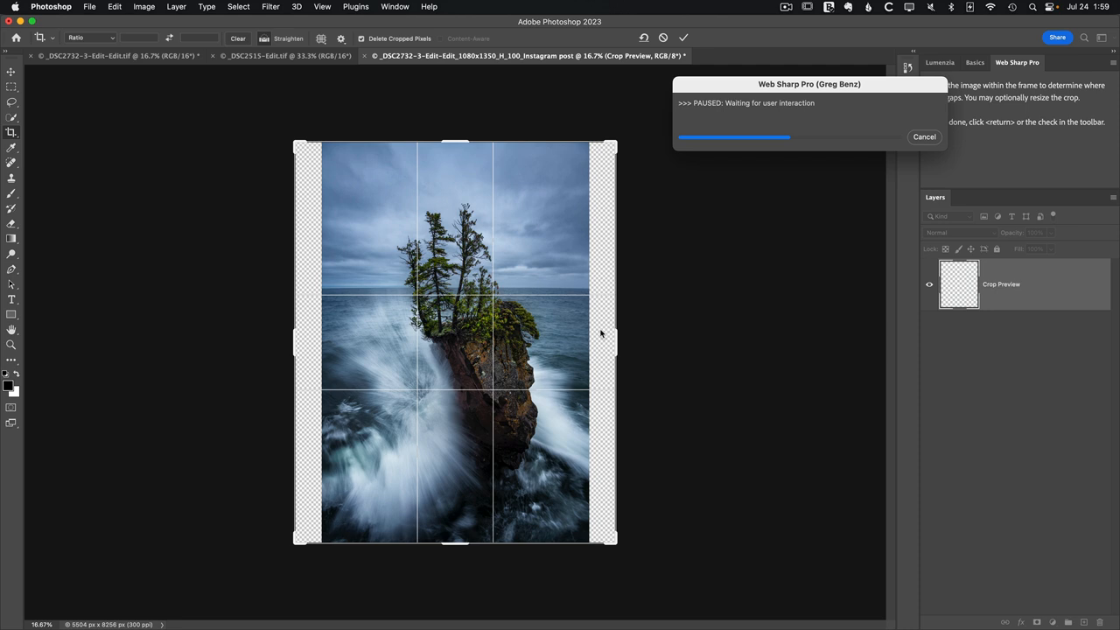
pyautogui.moveTo(602, 352)
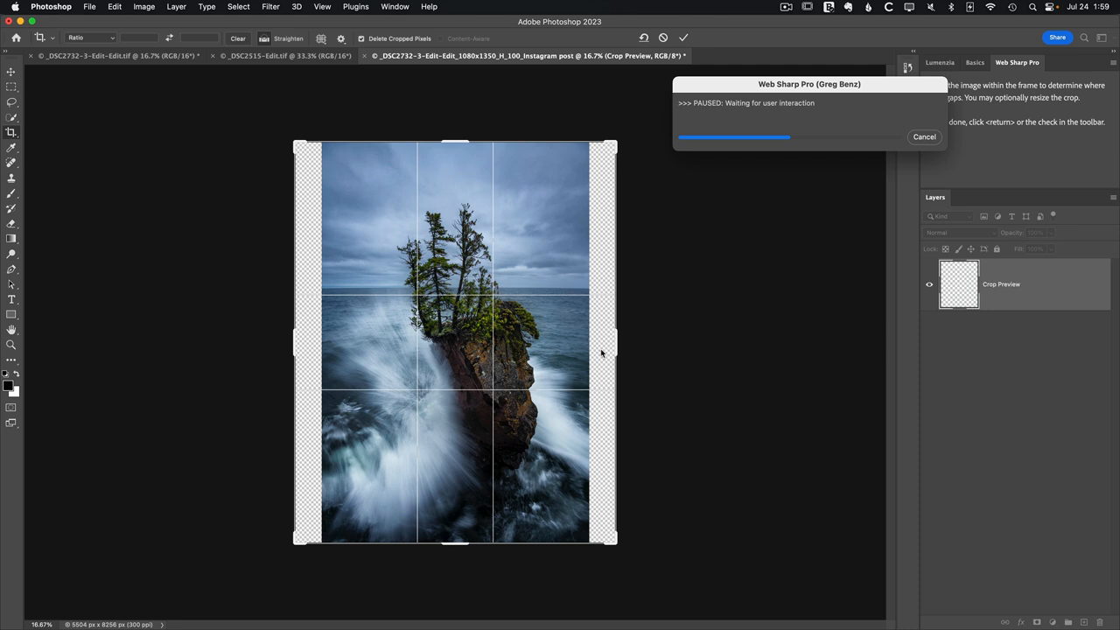
pyautogui.moveTo(603, 237)
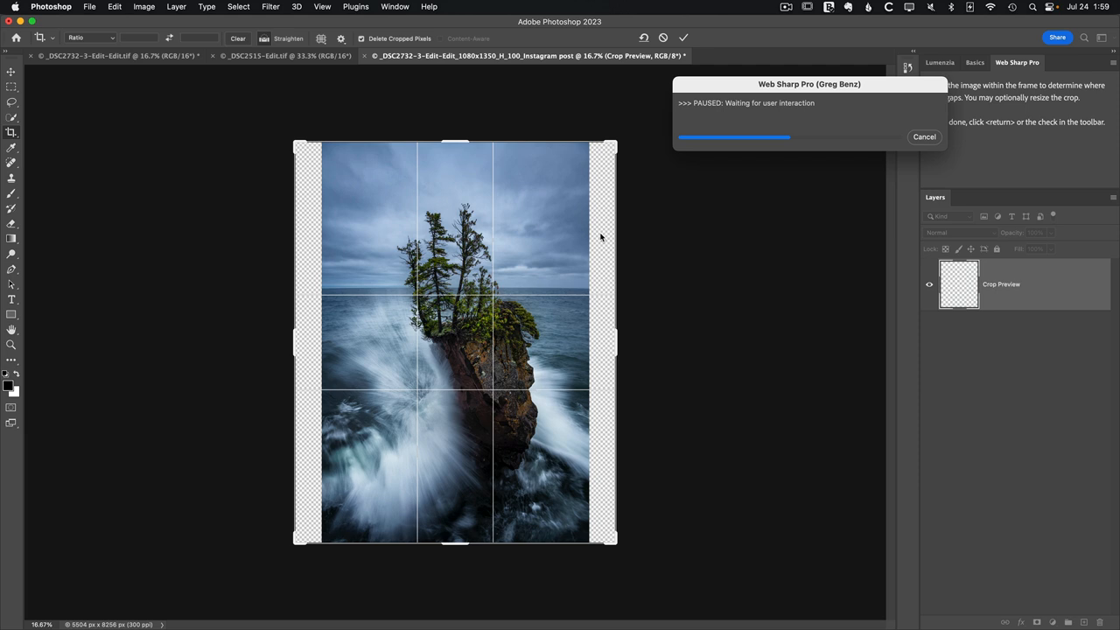
pyautogui.moveTo(593, 276)
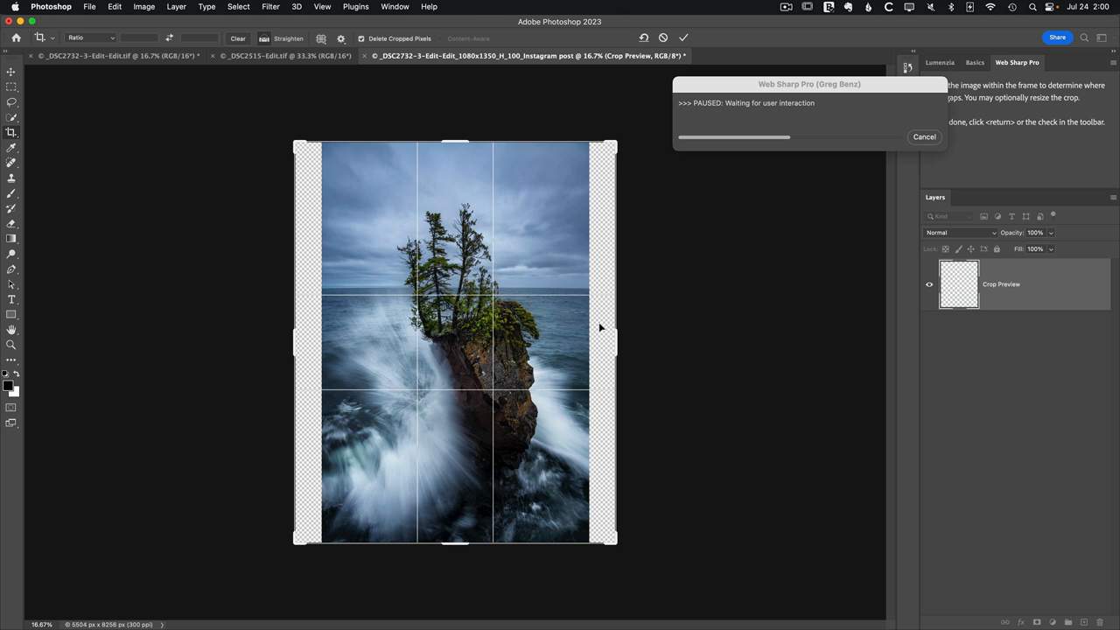
pyautogui.moveTo(606, 331)
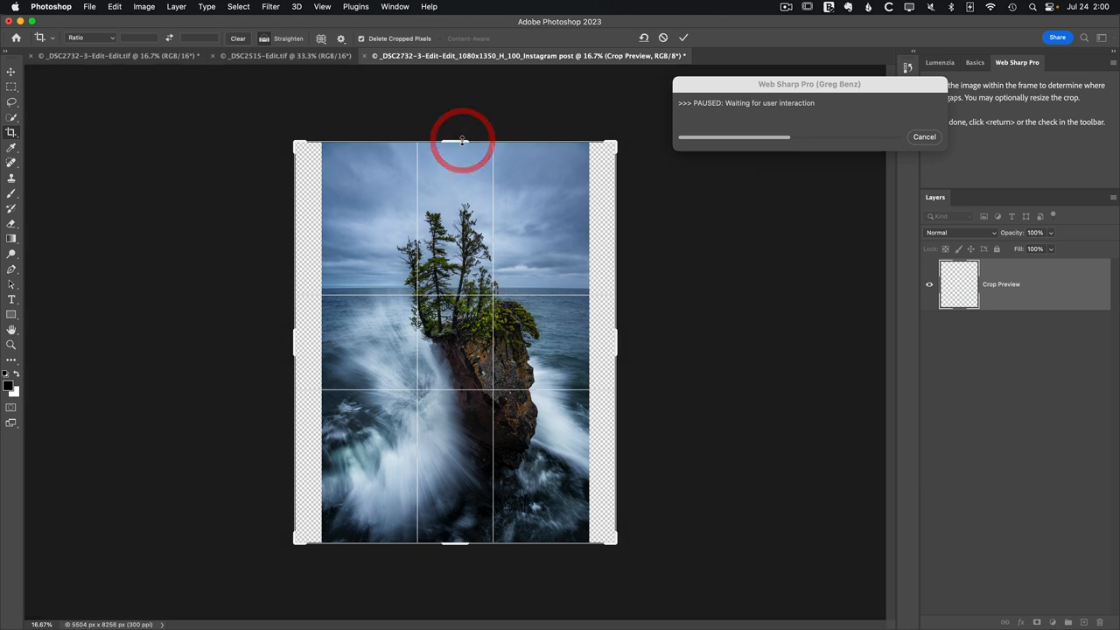
pyautogui.moveTo(462, 140); pyautogui.dragTo(460, 156)
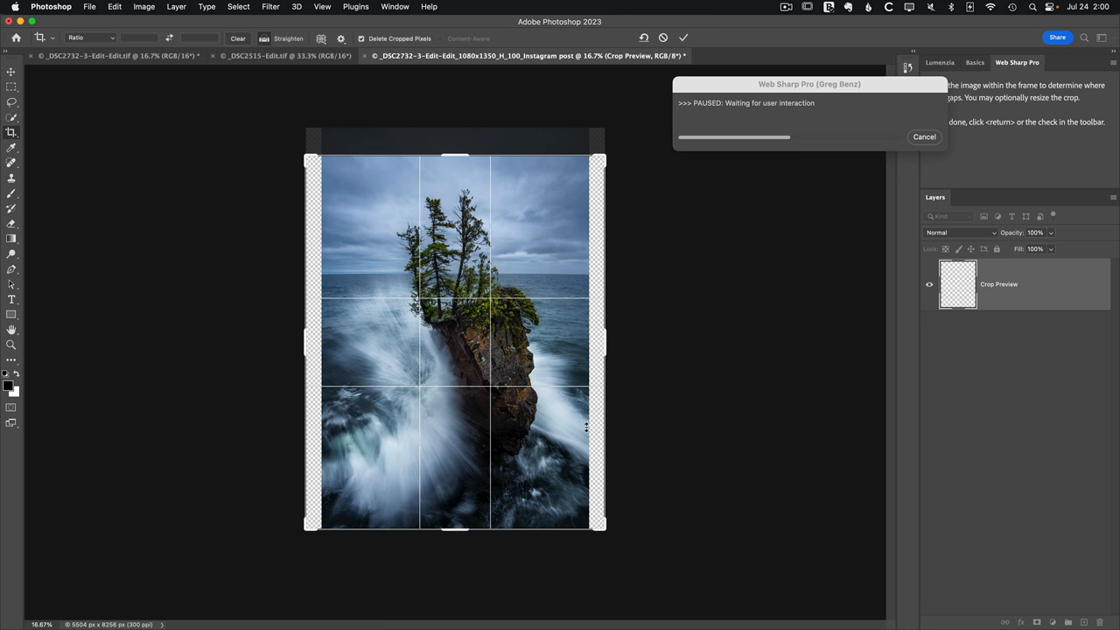
pyautogui.click(684, 39)
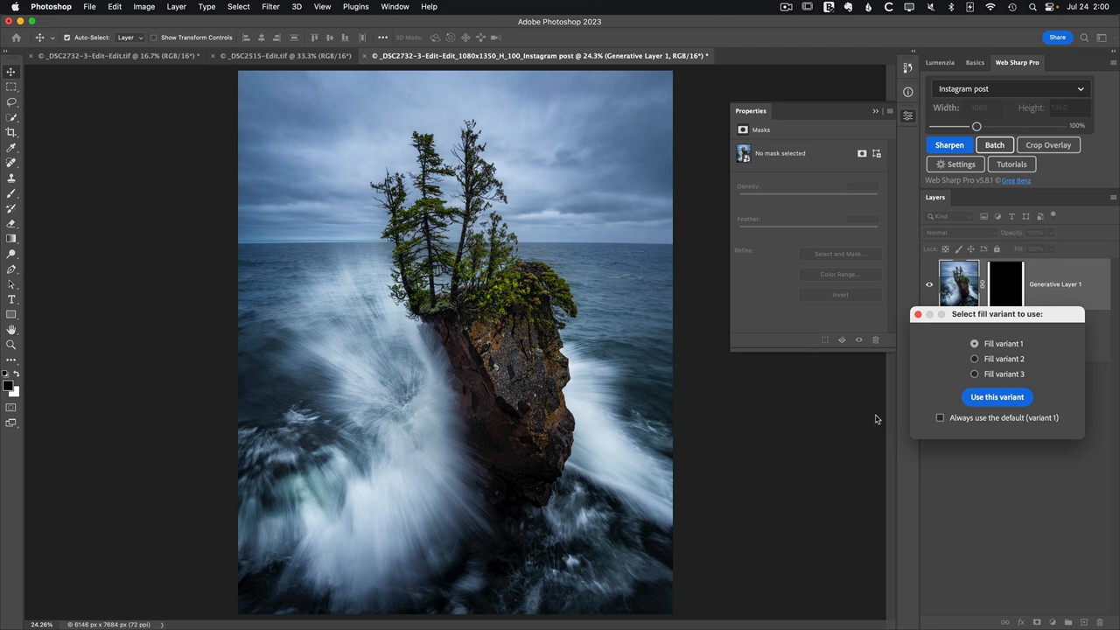
# Preview fill variants 2, 3, 2 and 1, then use variant 1 for the seascape sides.
pyautogui.click(973, 359)
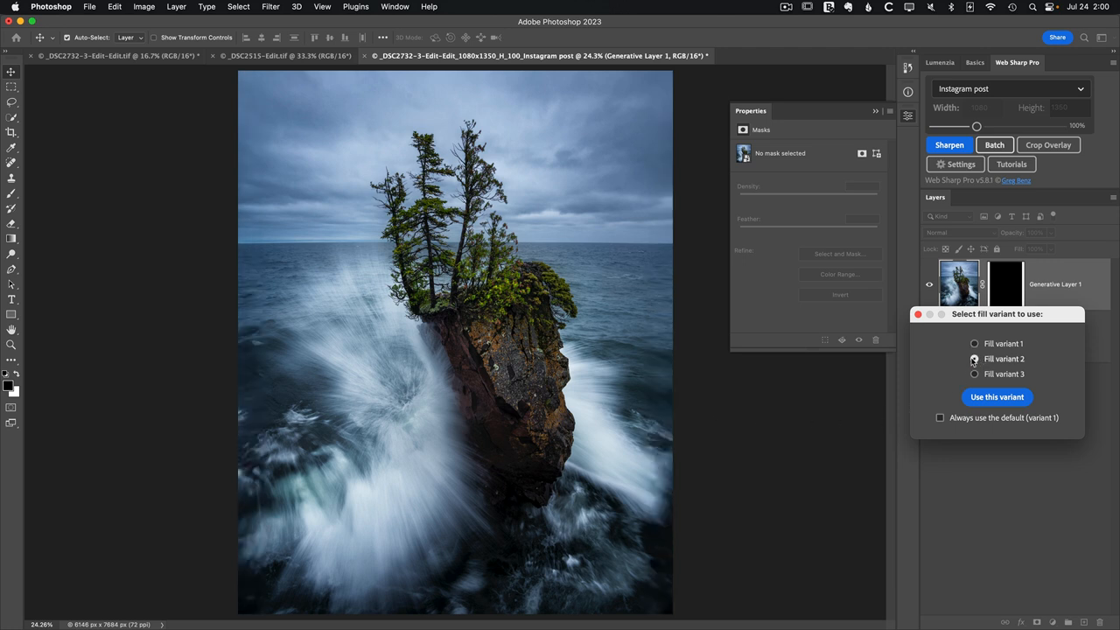
pyautogui.click(972, 358)
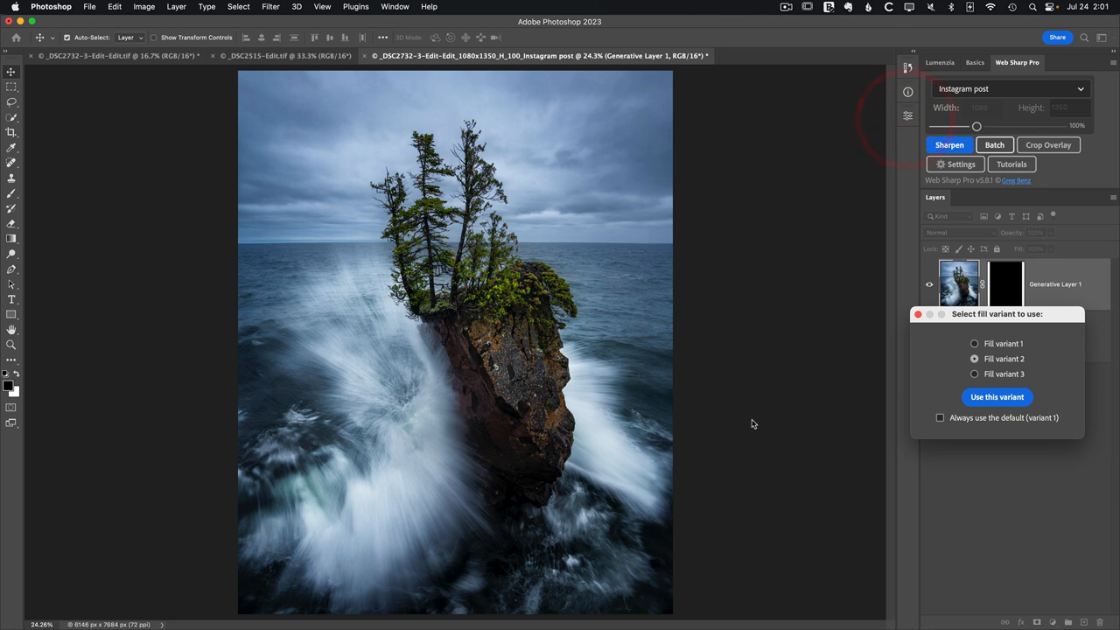
pyautogui.click(972, 374)
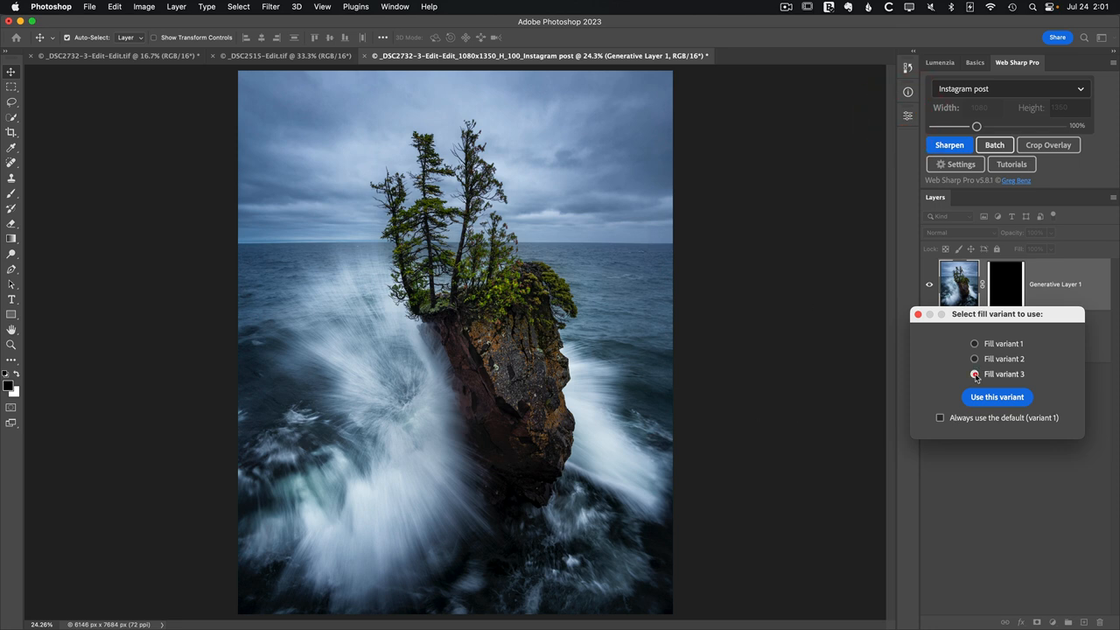
pyautogui.click(972, 373)
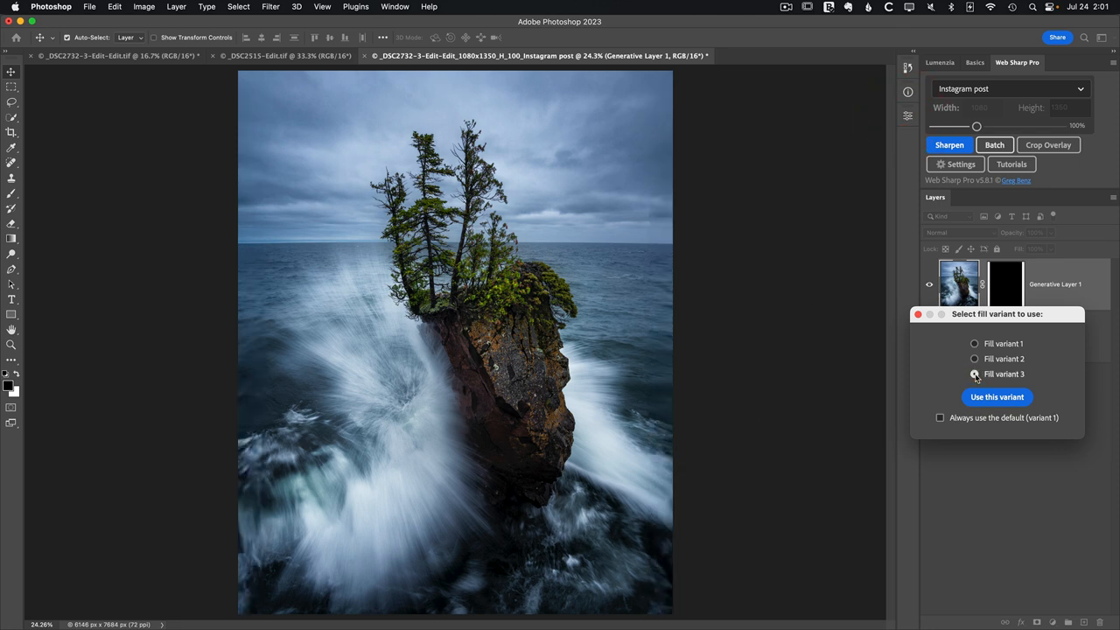
pyautogui.click(973, 358)
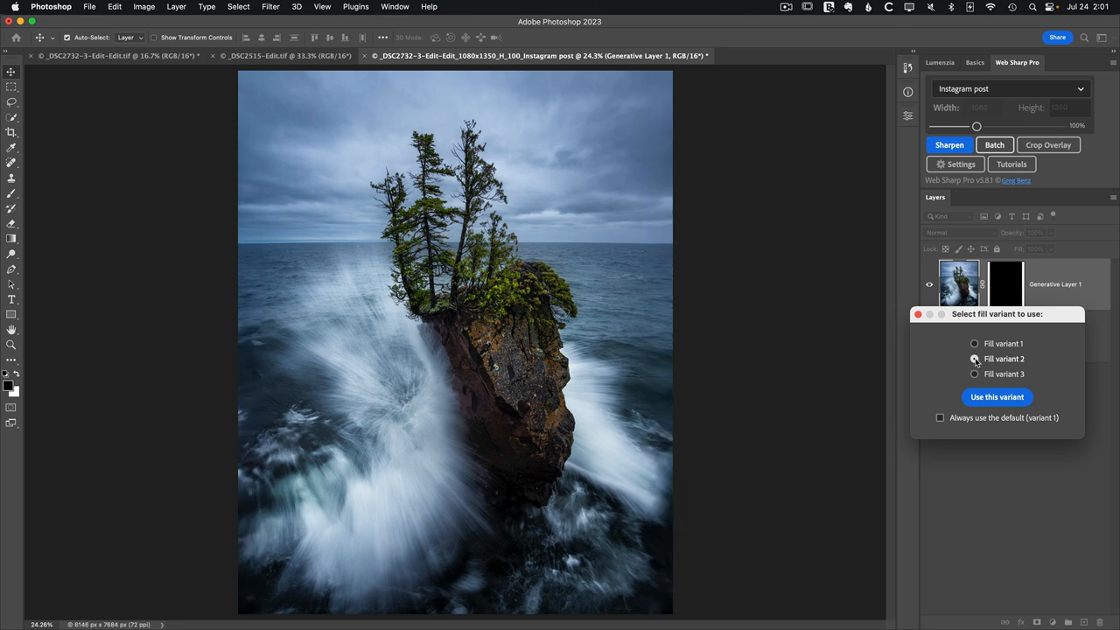
pyautogui.click(973, 344)
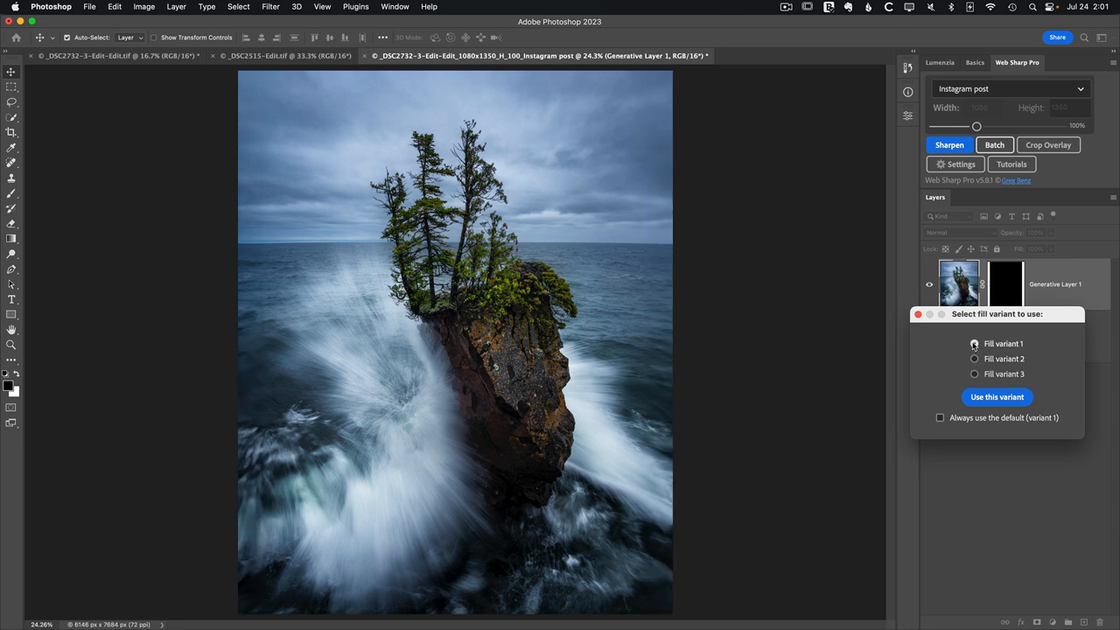
pyautogui.click(972, 343)
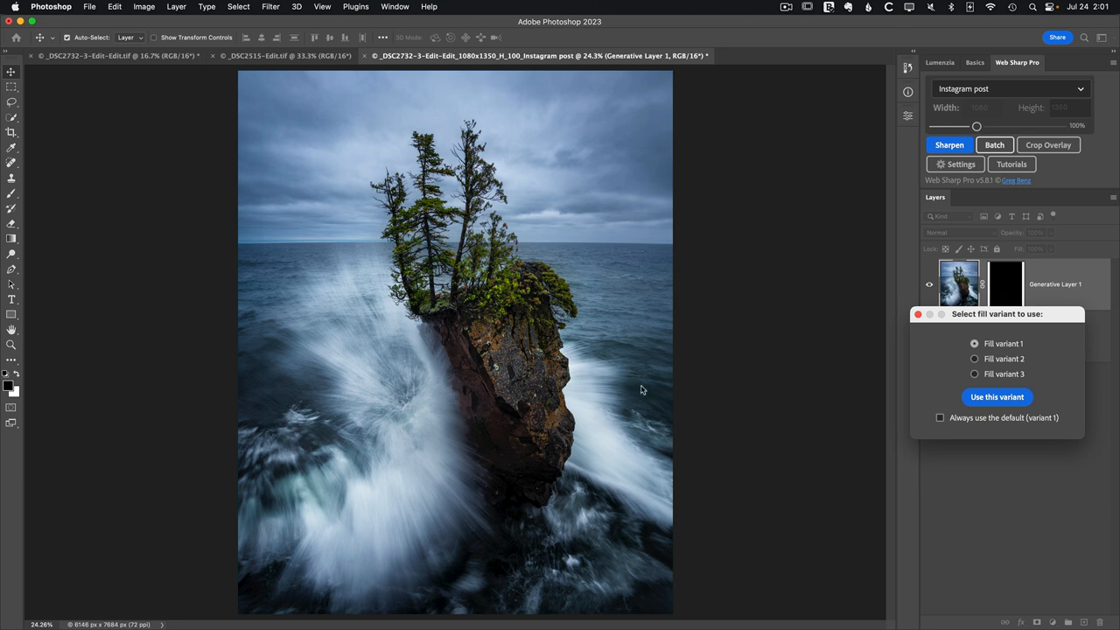
pyautogui.moveTo(661, 360)
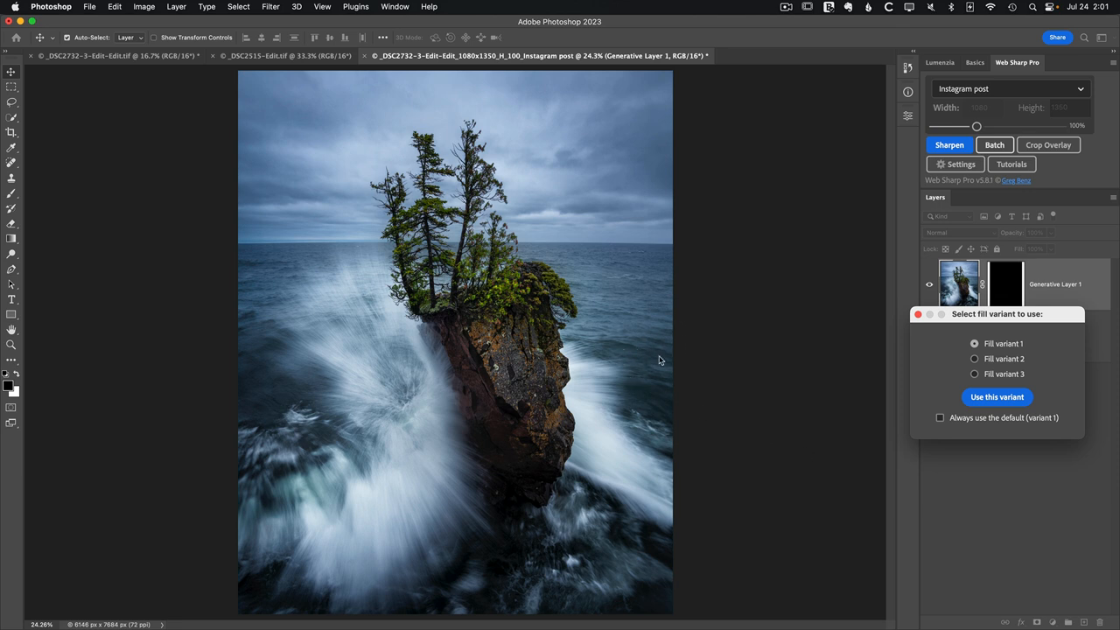
pyautogui.moveTo(665, 376)
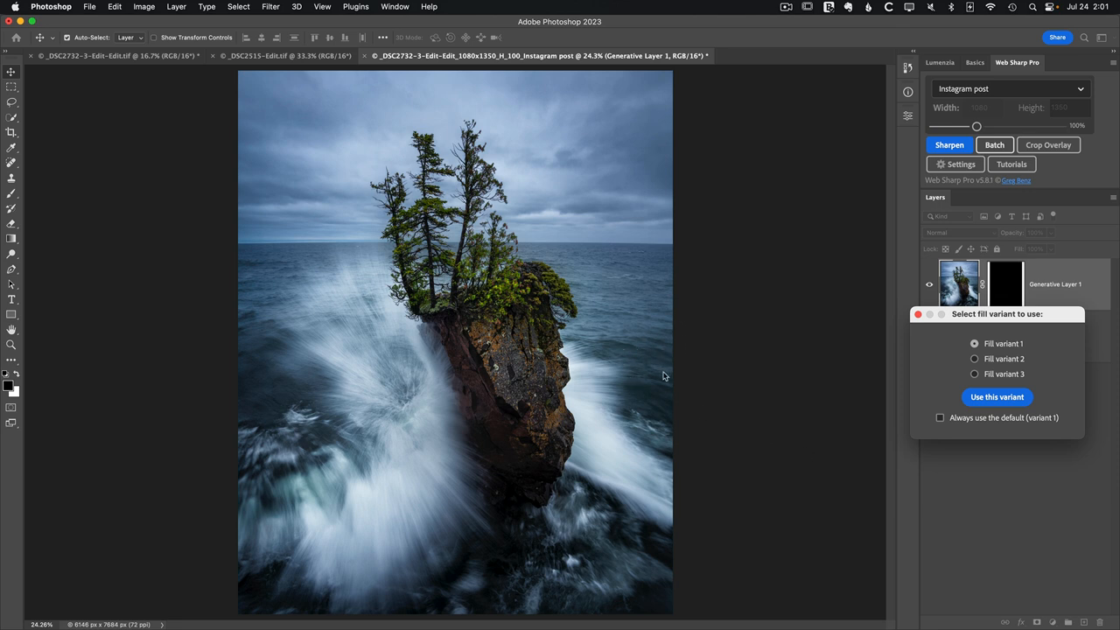
pyautogui.moveTo(655, 372)
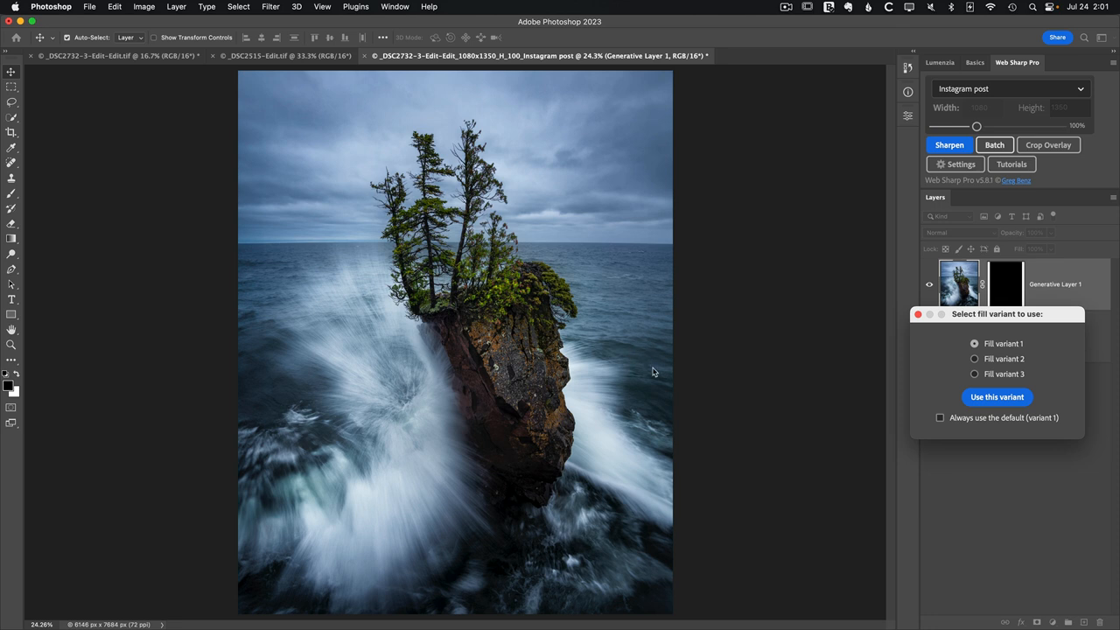
pyautogui.moveTo(649, 370)
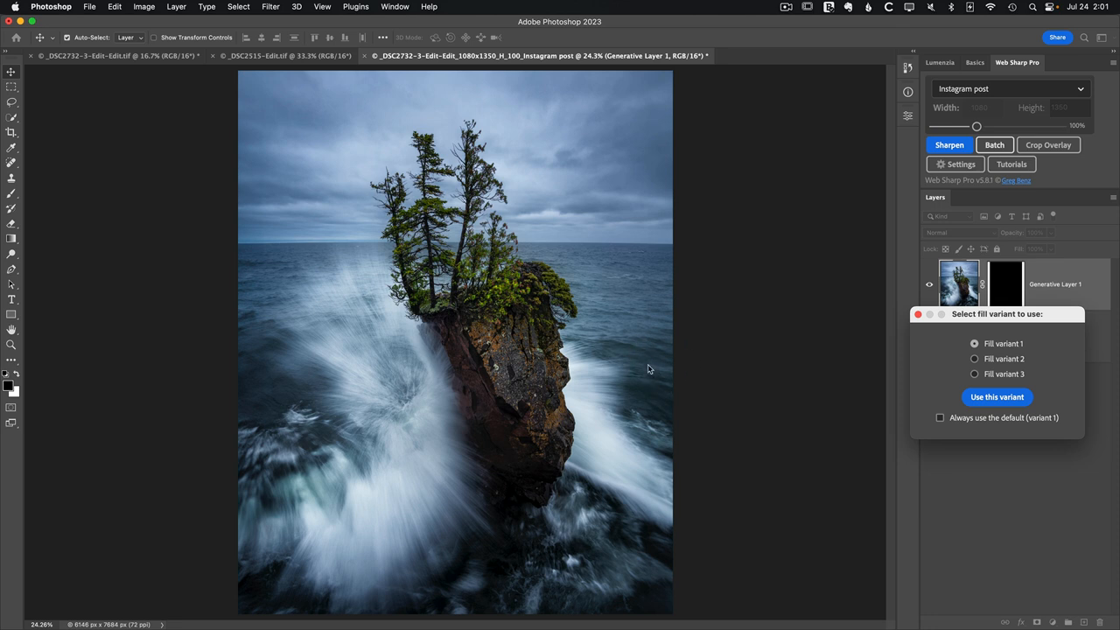
pyautogui.moveTo(639, 401)
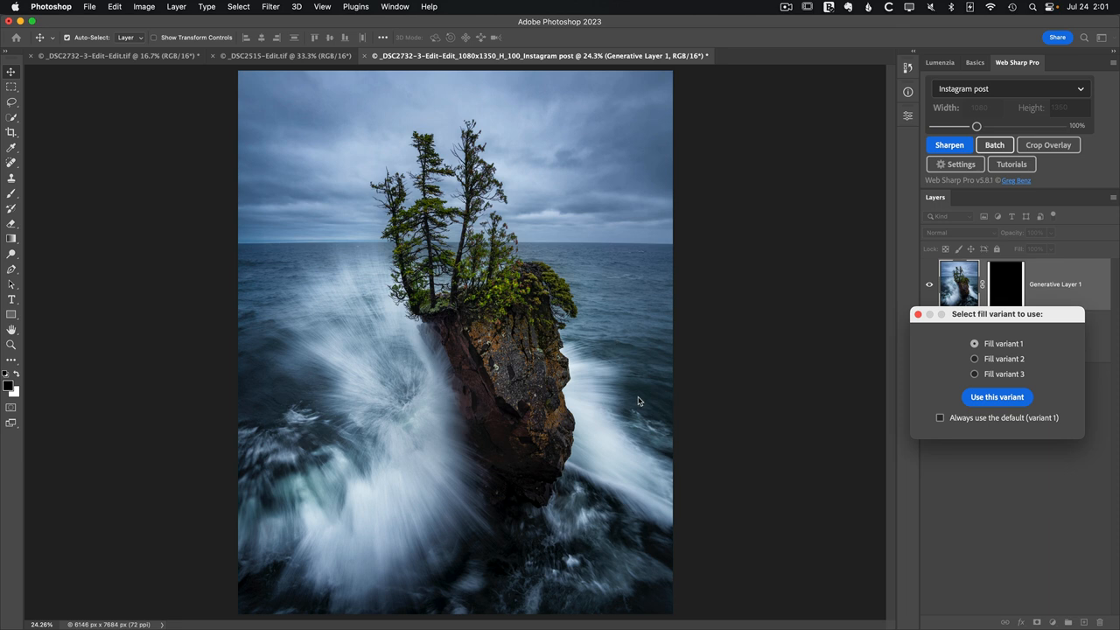
pyautogui.moveTo(671, 404)
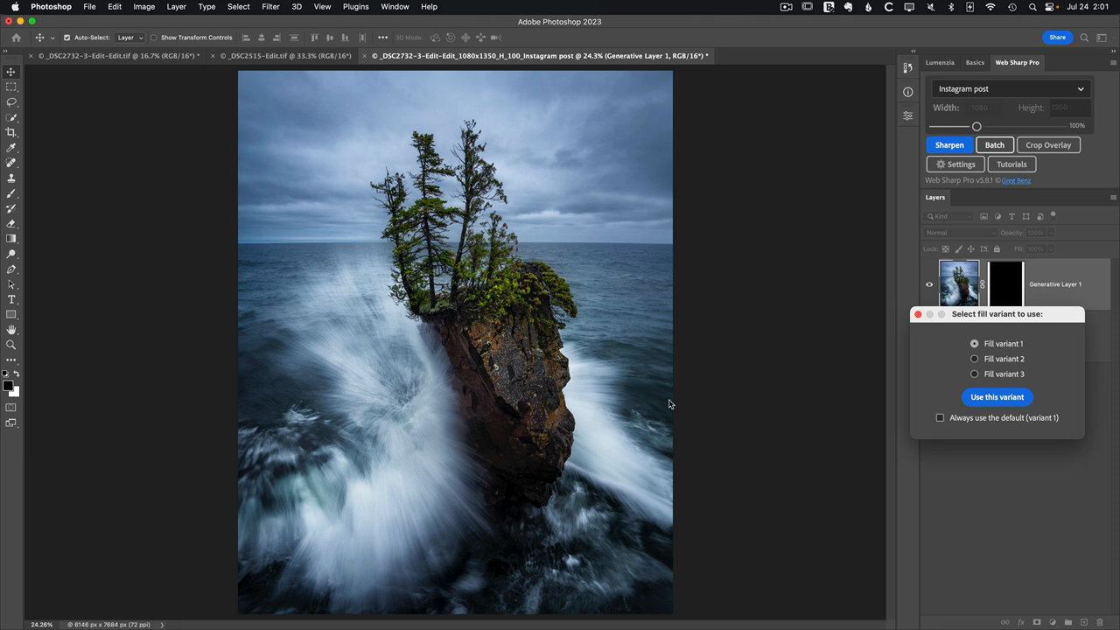
pyautogui.moveTo(660, 403)
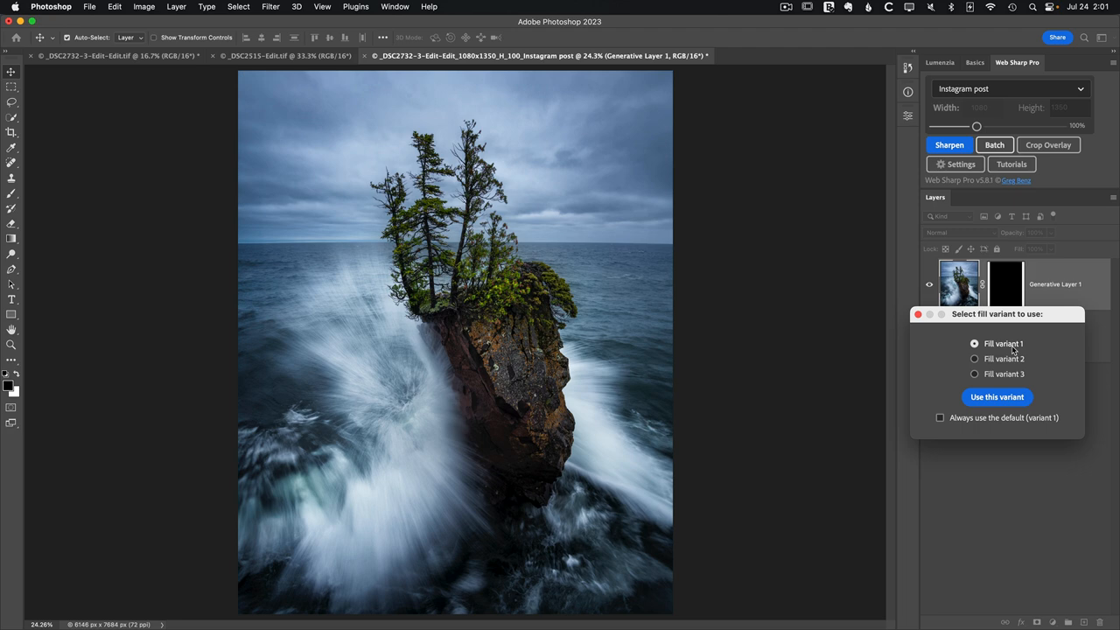
pyautogui.click(997, 397)
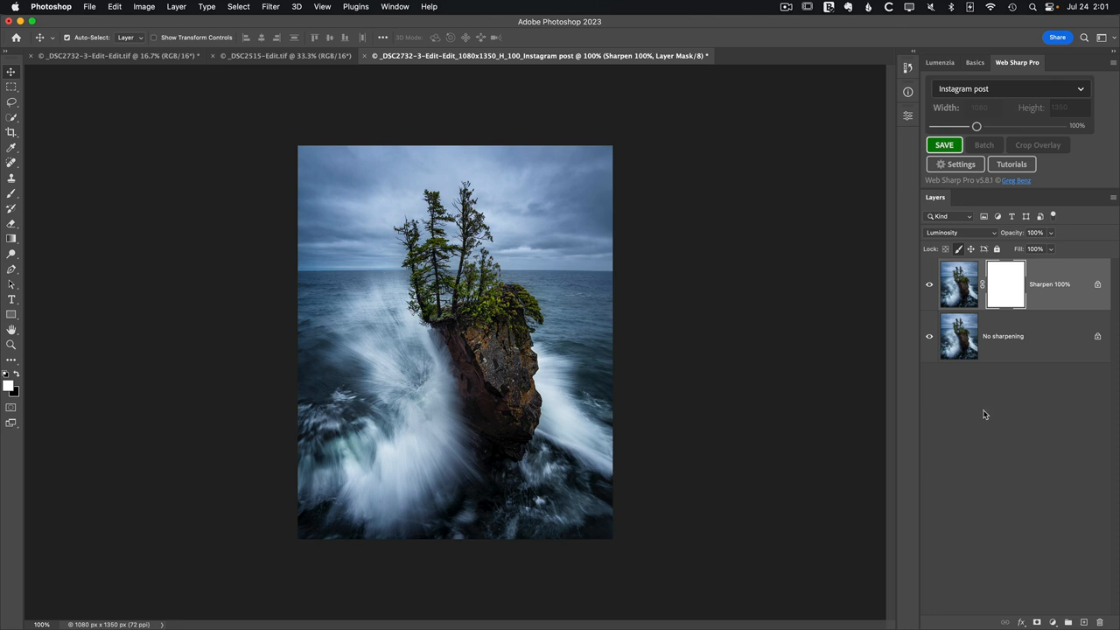
pyautogui.moveTo(976, 321)
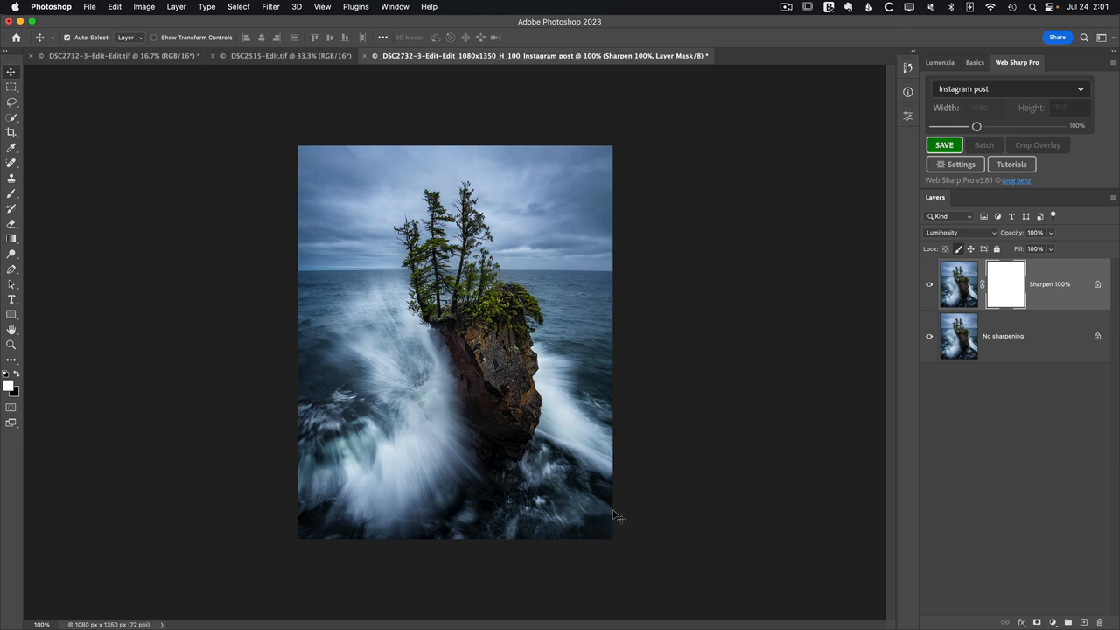
# Save the sharpened 1080×1350 Instagram JPG and close the export document without saving.
pyautogui.click(122, 63)
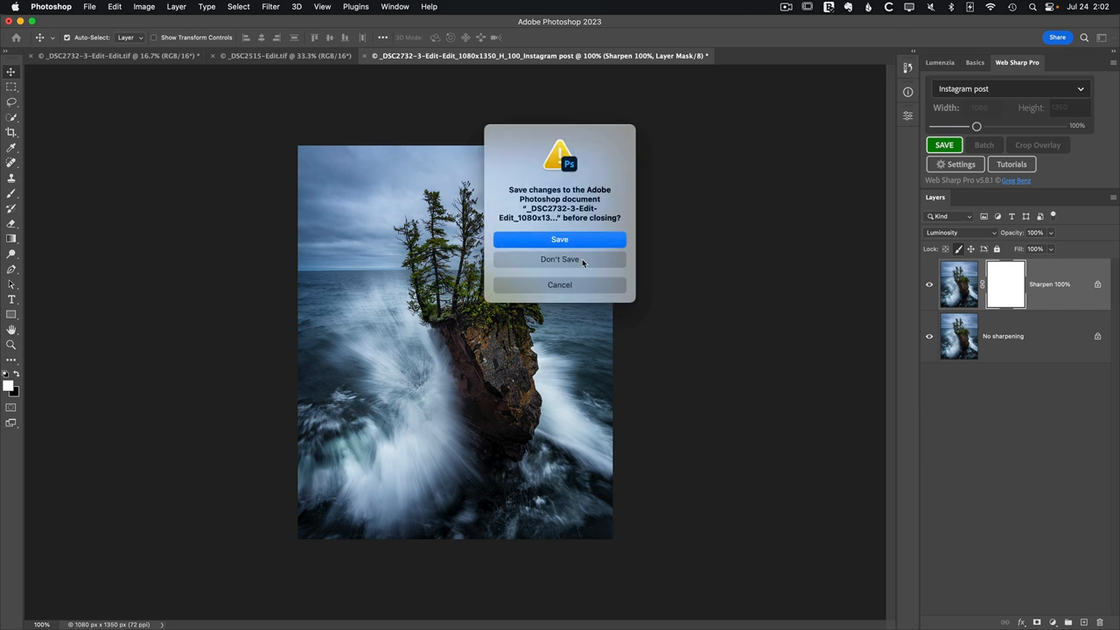
pyautogui.click(559, 259)
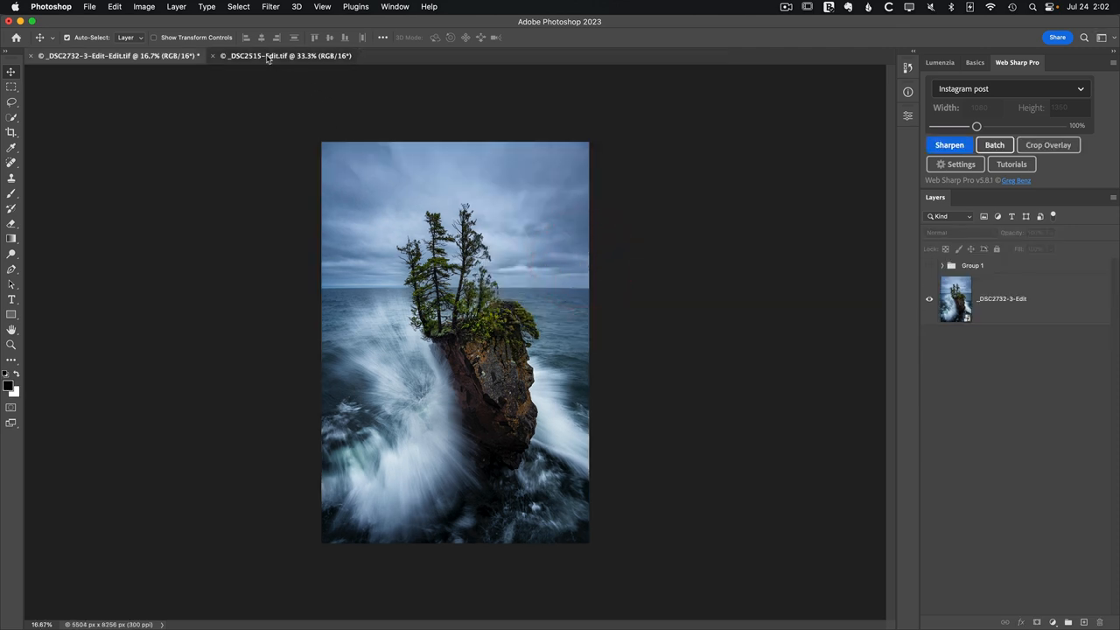
# Switch to _DSC2515-Edit.tif and choose the FB group cover image export preset.
pyautogui.click(281, 63)
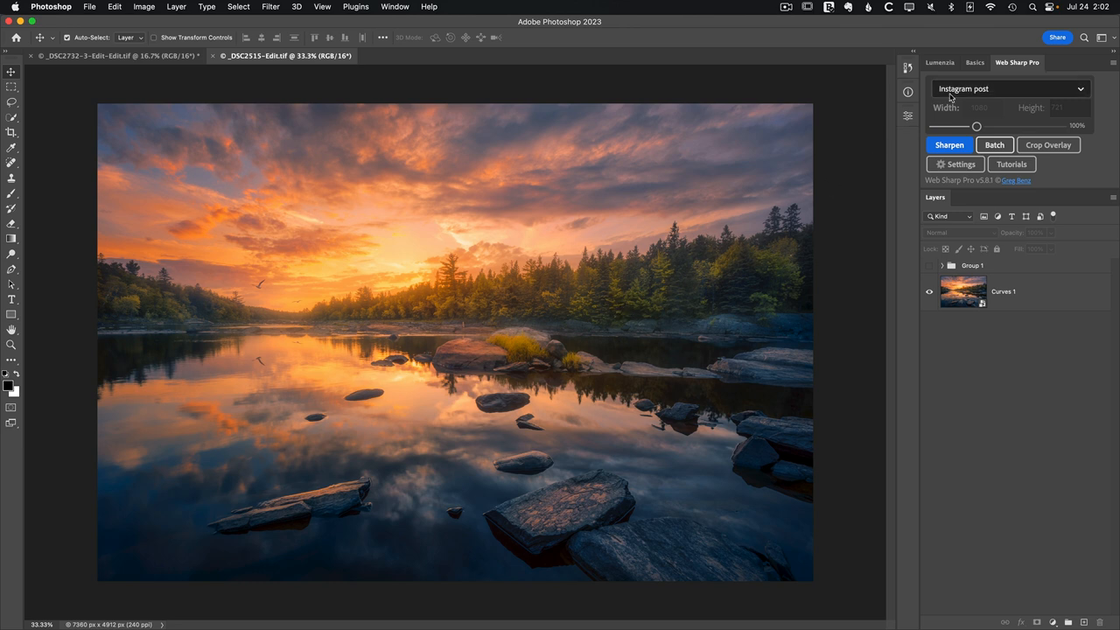
pyautogui.click(1006, 88)
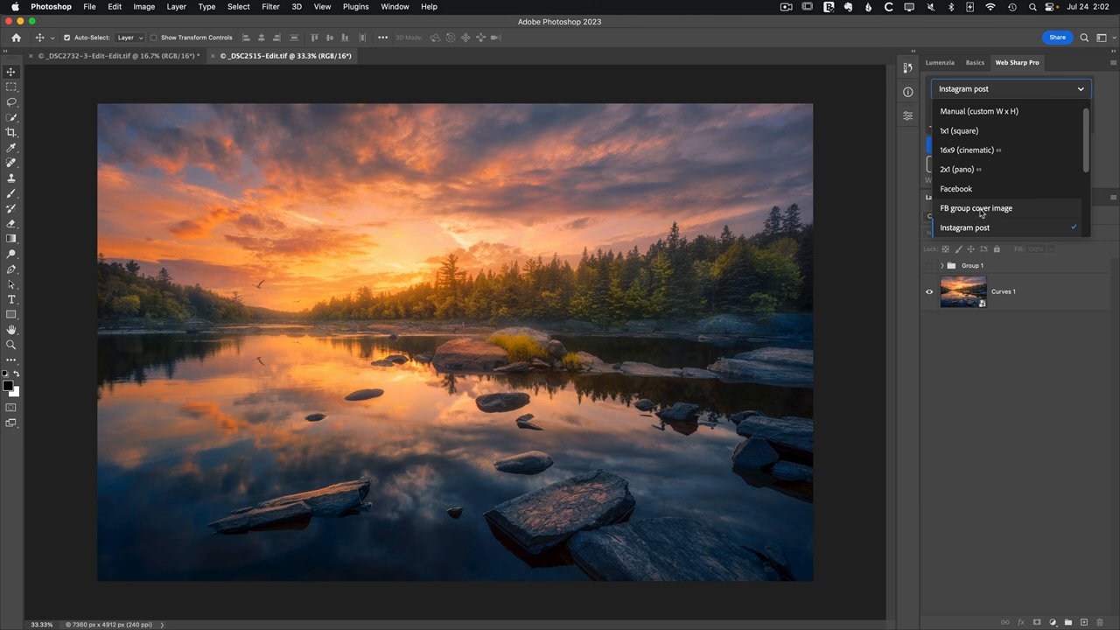
pyautogui.click(974, 207)
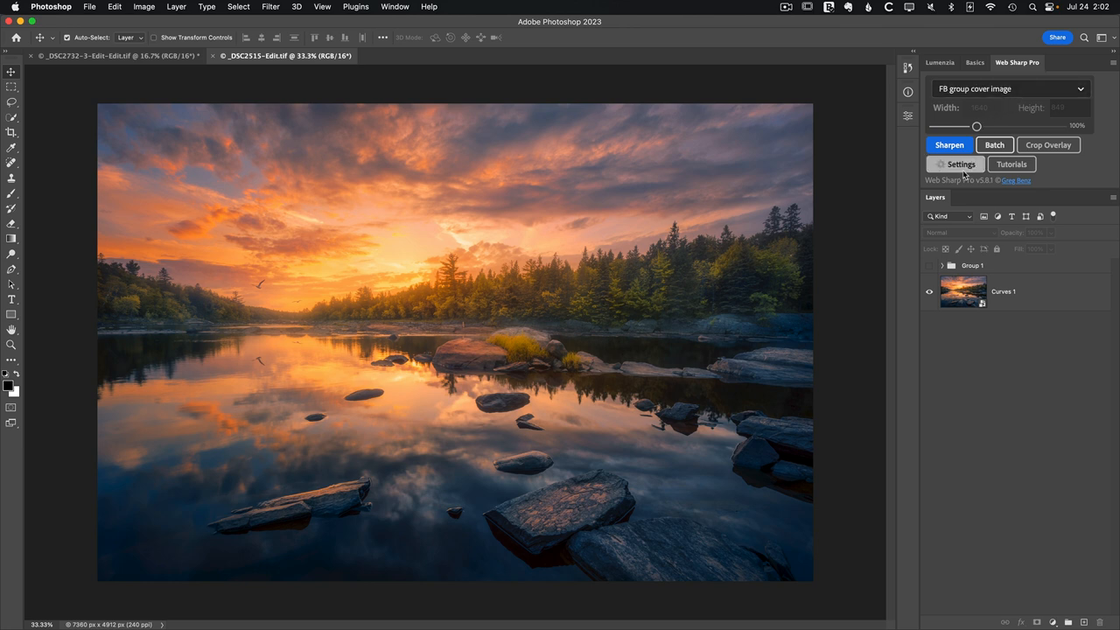
pyautogui.click(954, 163)
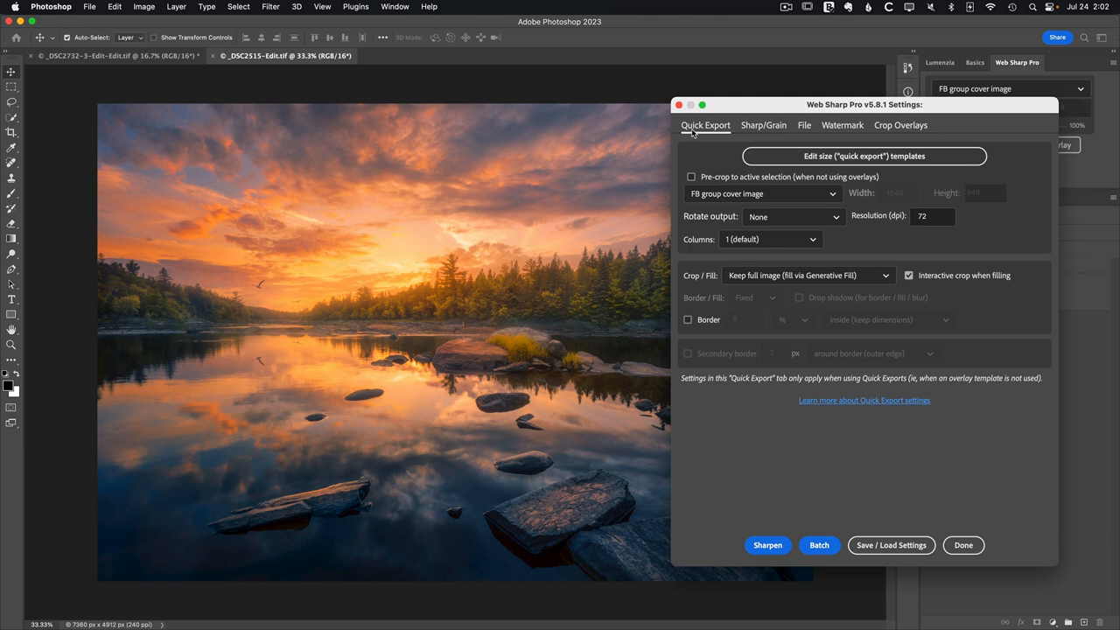
# Browse the quick export size templates, then close the template editor.
pyautogui.click(863, 156)
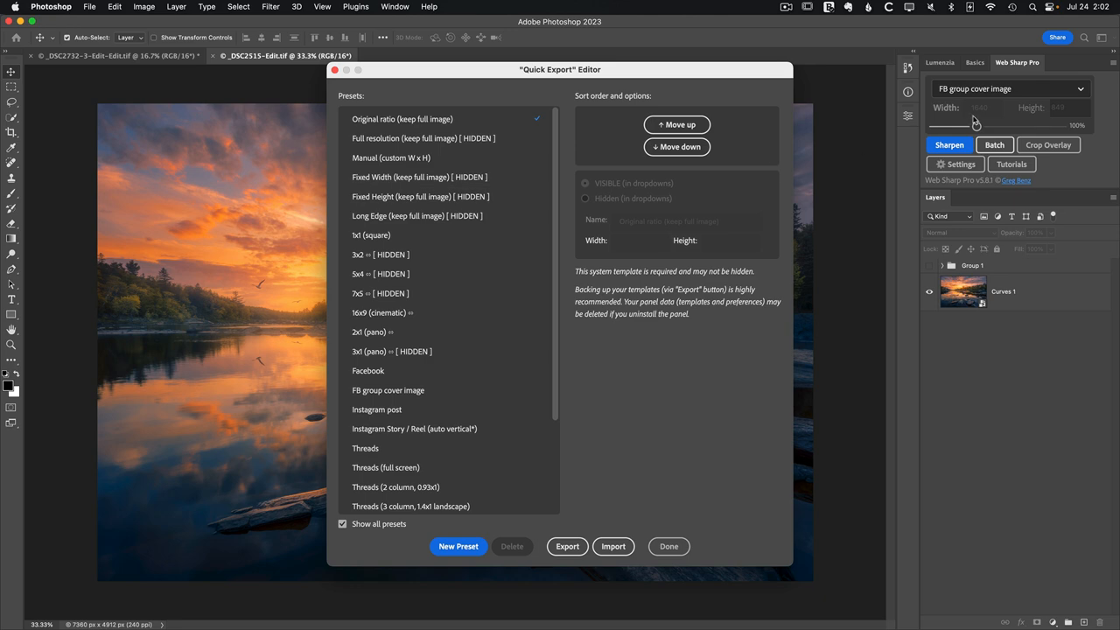
pyautogui.click(669, 546)
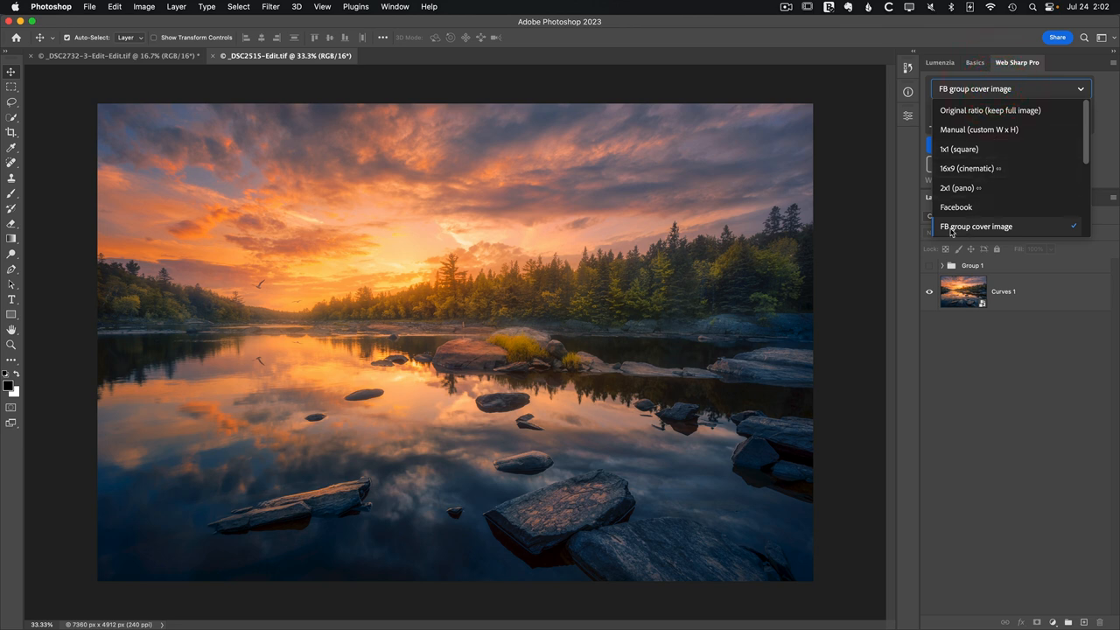
# Keep FB group cover image and stretch the crop frame past both sides of the lake photo.
pyautogui.click(977, 226)
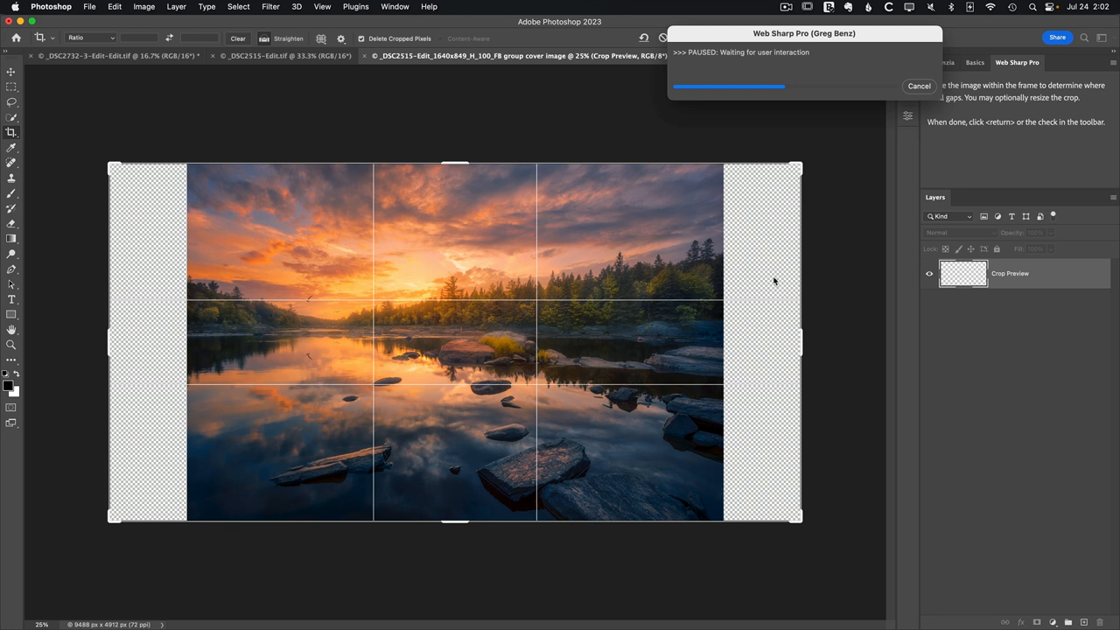
pyautogui.moveTo(763, 292)
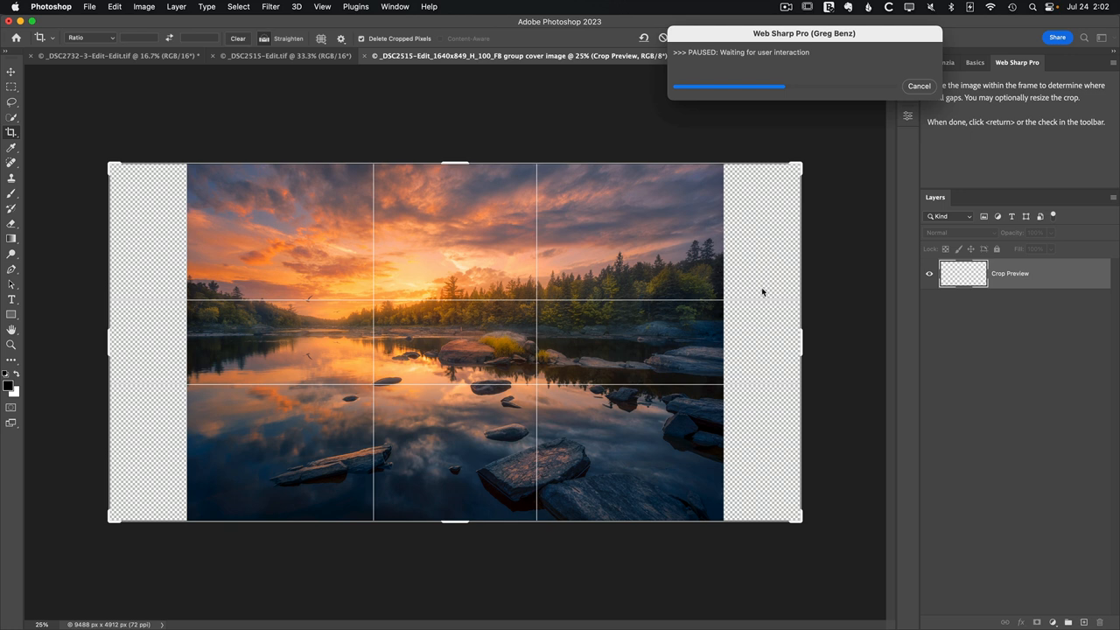
pyautogui.moveTo(454, 165); pyautogui.dragTo(451, 171)
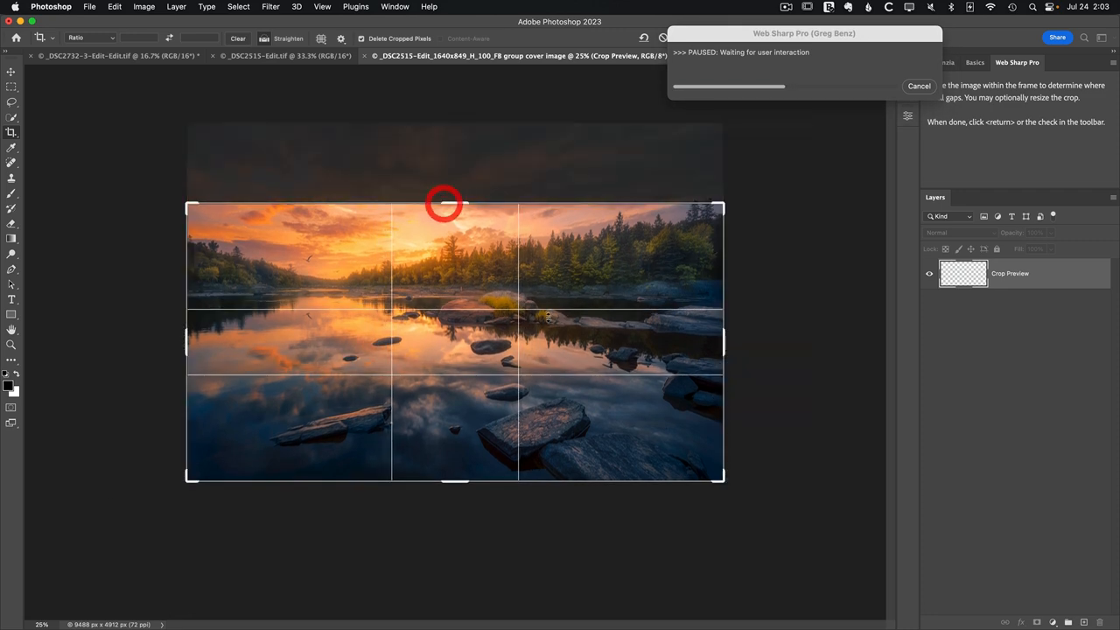
pyautogui.moveTo(442, 203); pyautogui.dragTo(560, 365)
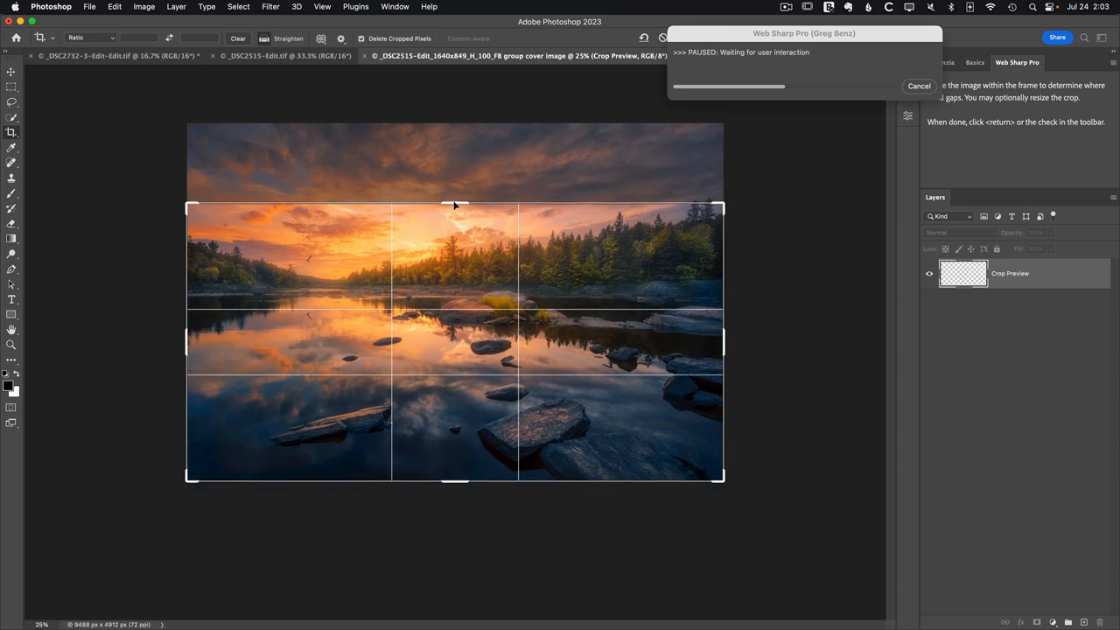
pyautogui.moveTo(454, 207); pyautogui.dragTo(454, 170)
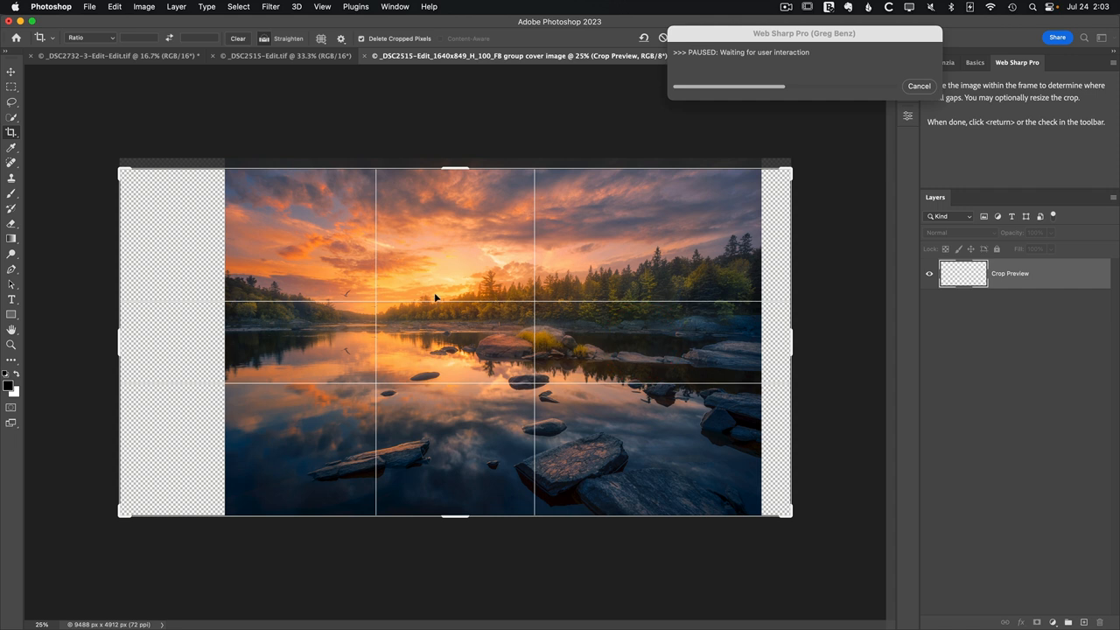
pyautogui.moveTo(385, 286)
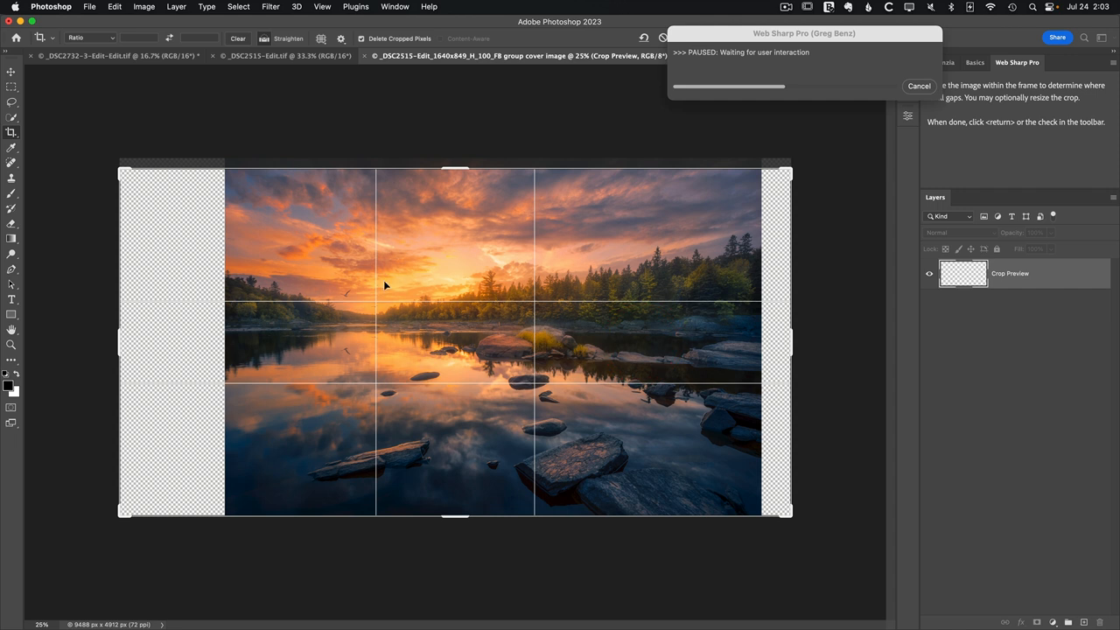
pyautogui.moveTo(375, 308)
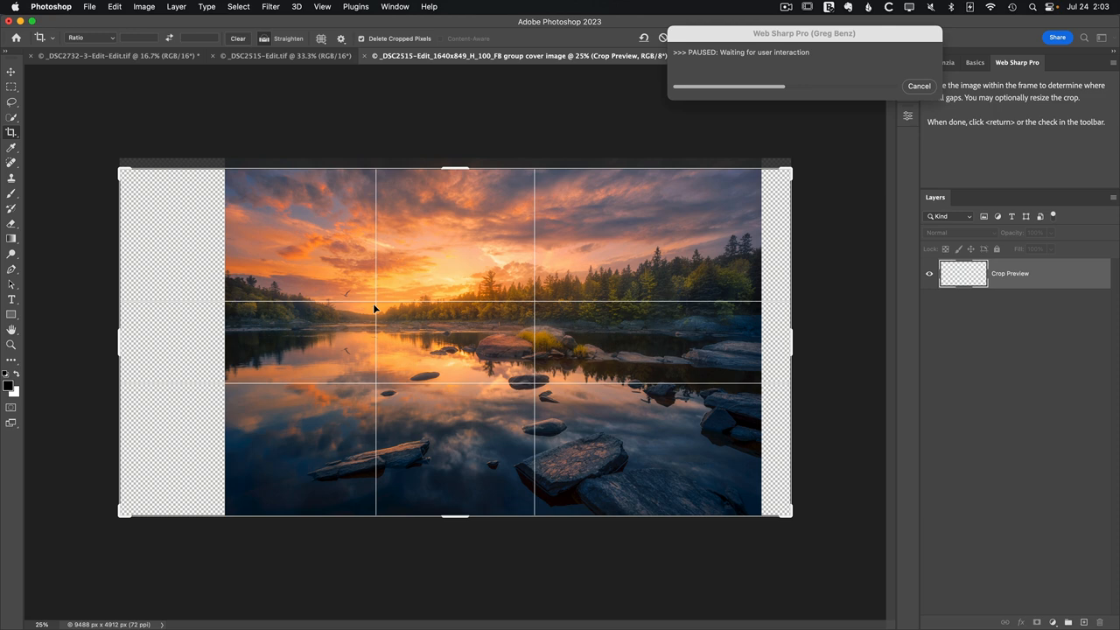
pyautogui.moveTo(385, 309)
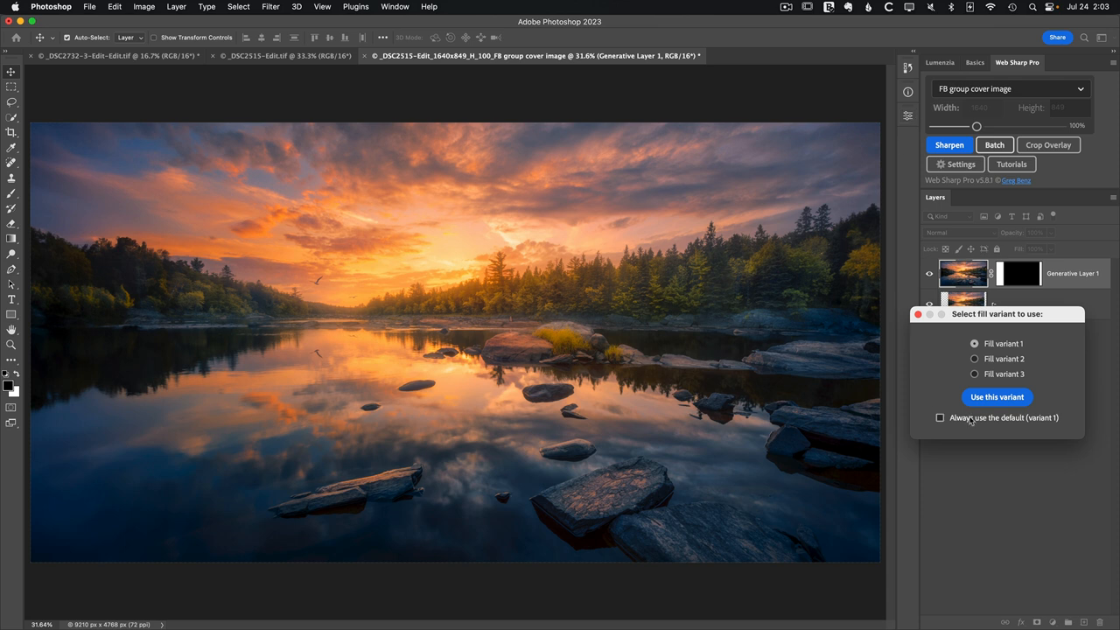
# Preview fill variants 2 and 3, then use variant 1 for the cover's sides.
pyautogui.click(972, 358)
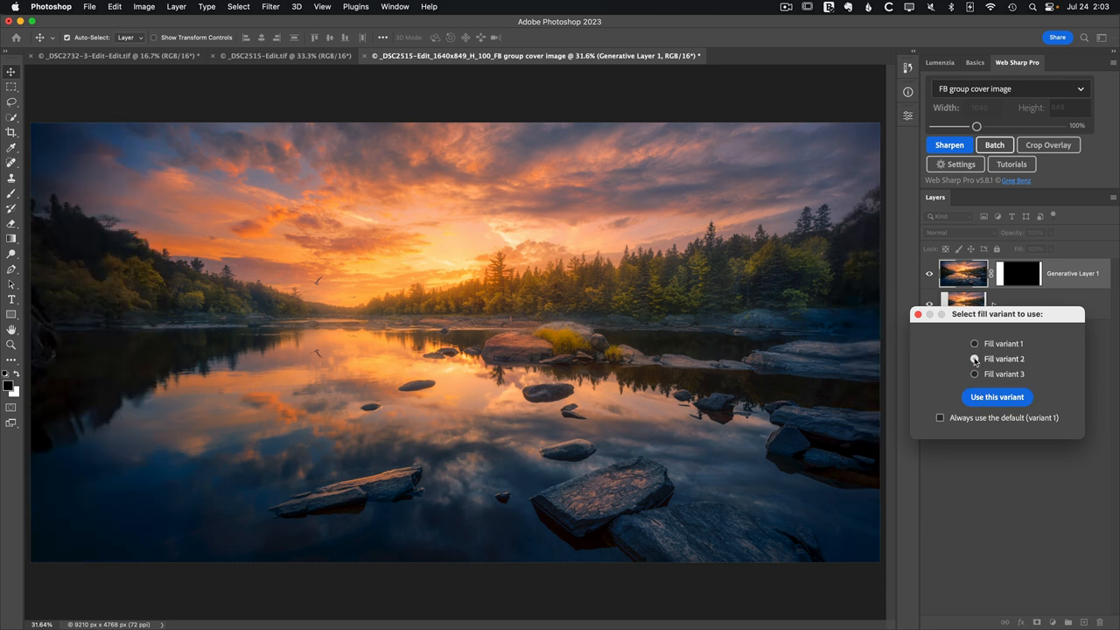
pyautogui.click(974, 359)
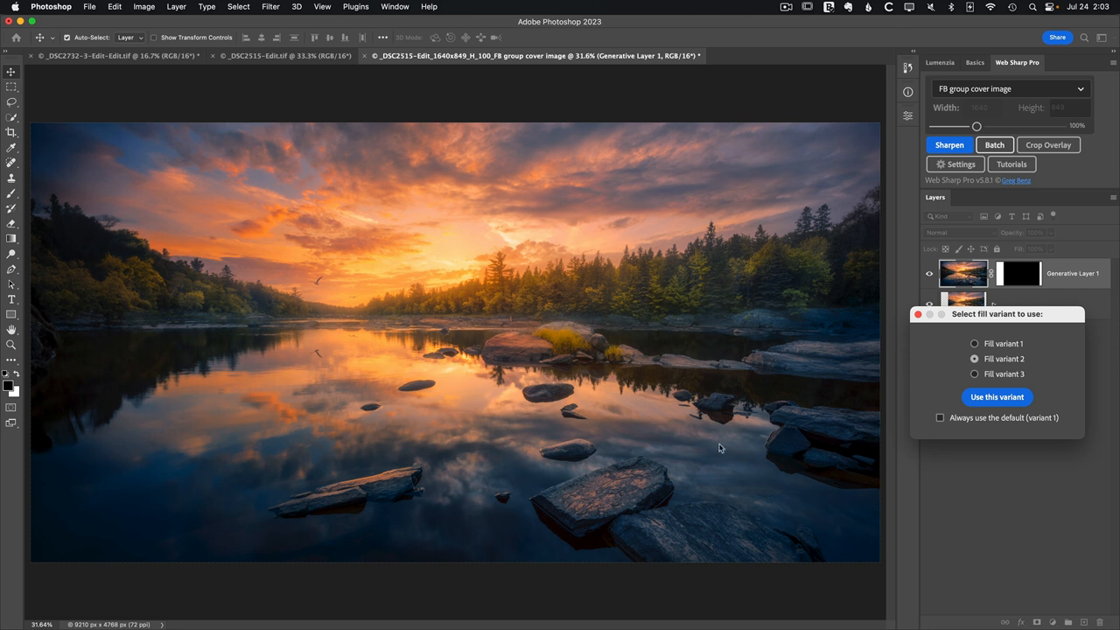
pyautogui.click(971, 374)
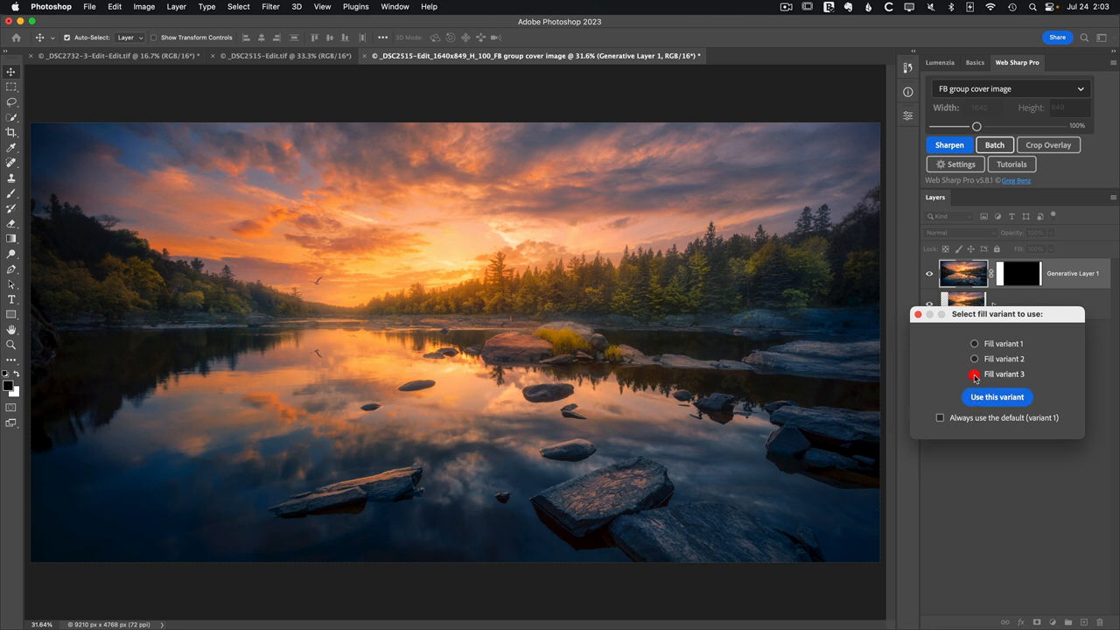
pyautogui.click(972, 374)
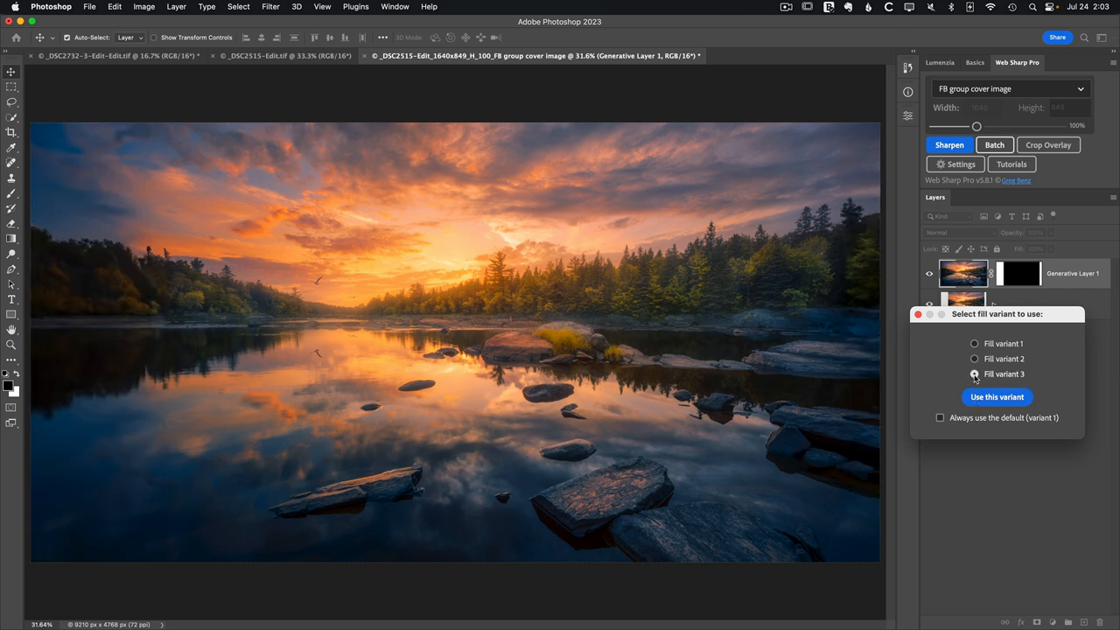
pyautogui.click(973, 343)
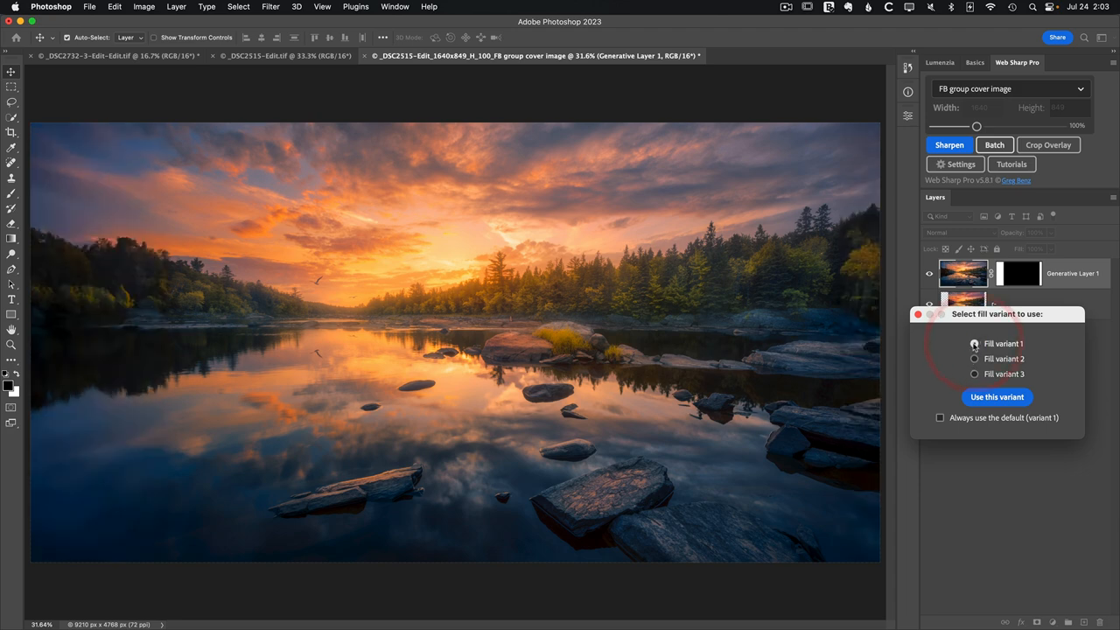
pyautogui.click(995, 396)
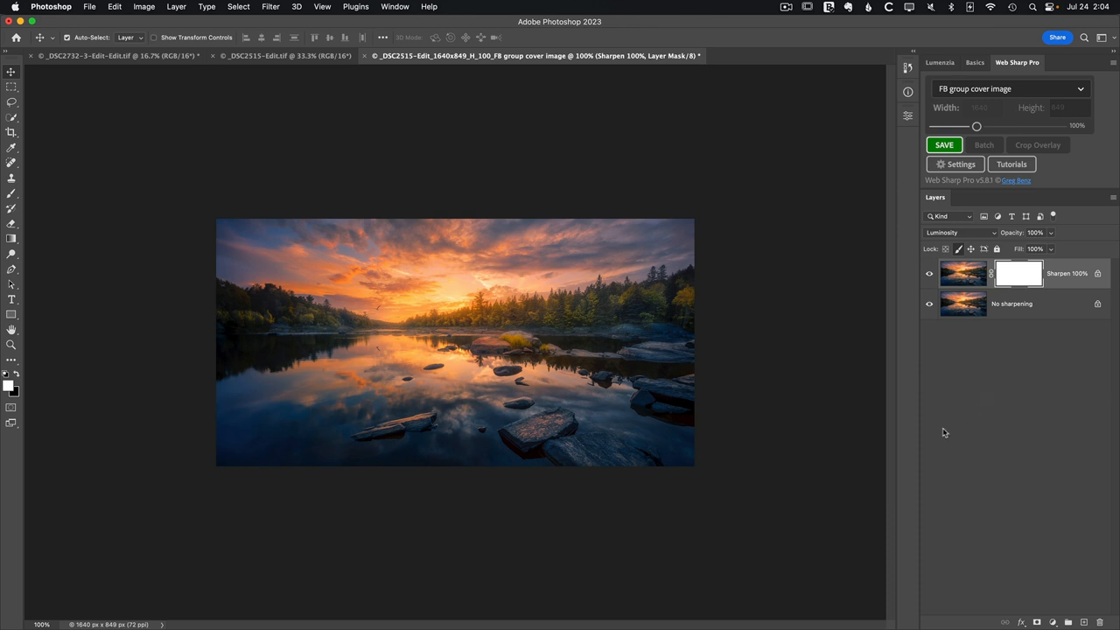
pyautogui.moveTo(665, 439)
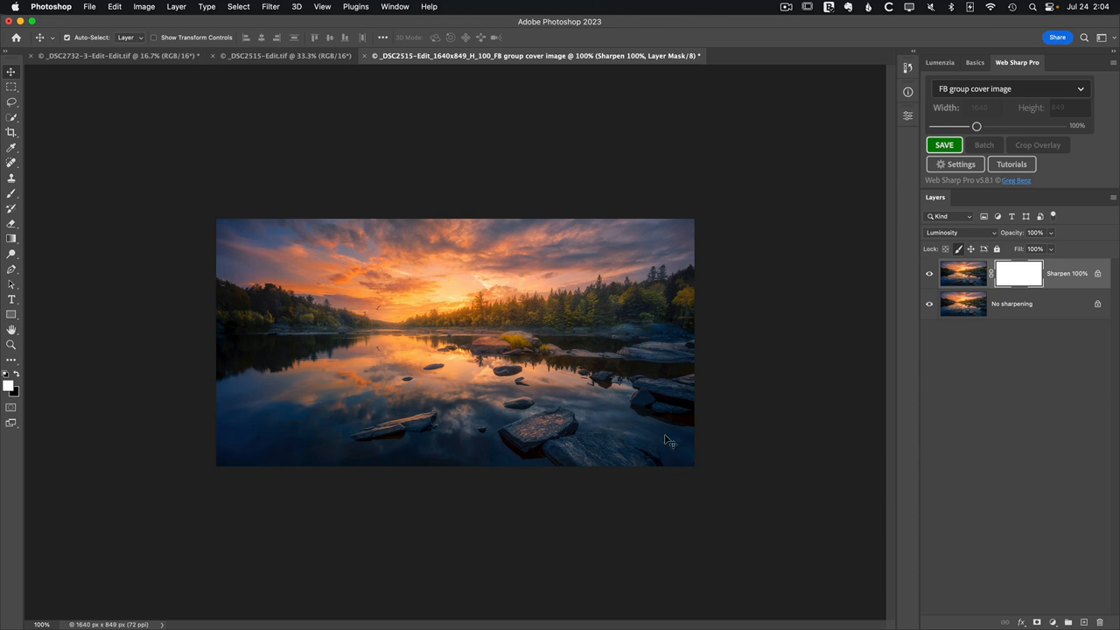
pyautogui.moveTo(232, 406)
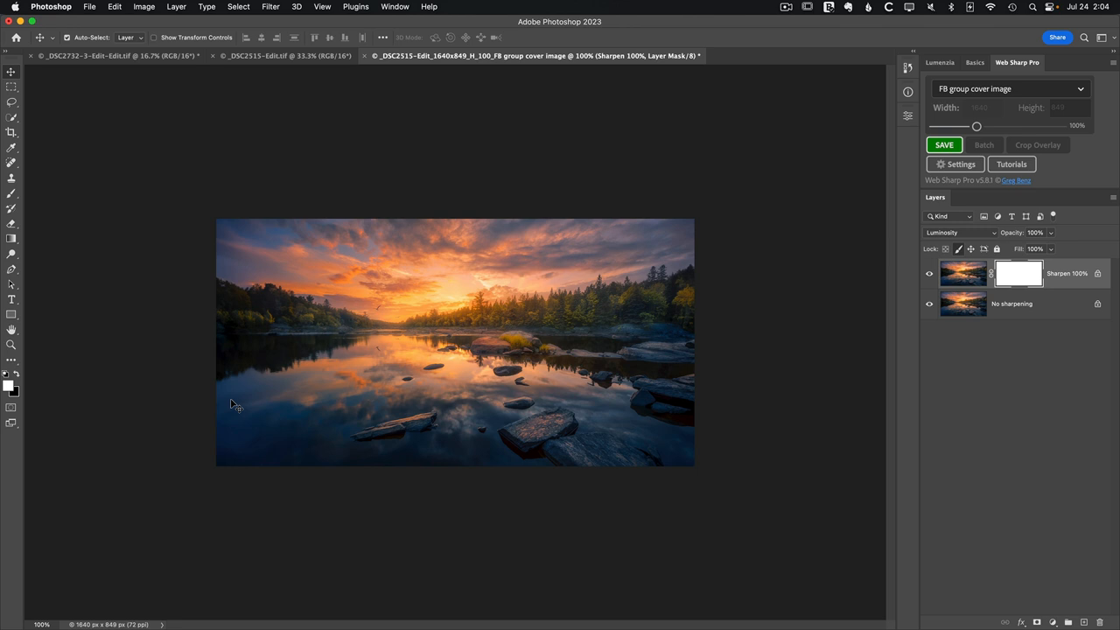
# Add a Hue/Saturation layer lowering Blues saturation to -17, then start saving the cover.
pyautogui.click(1052, 621)
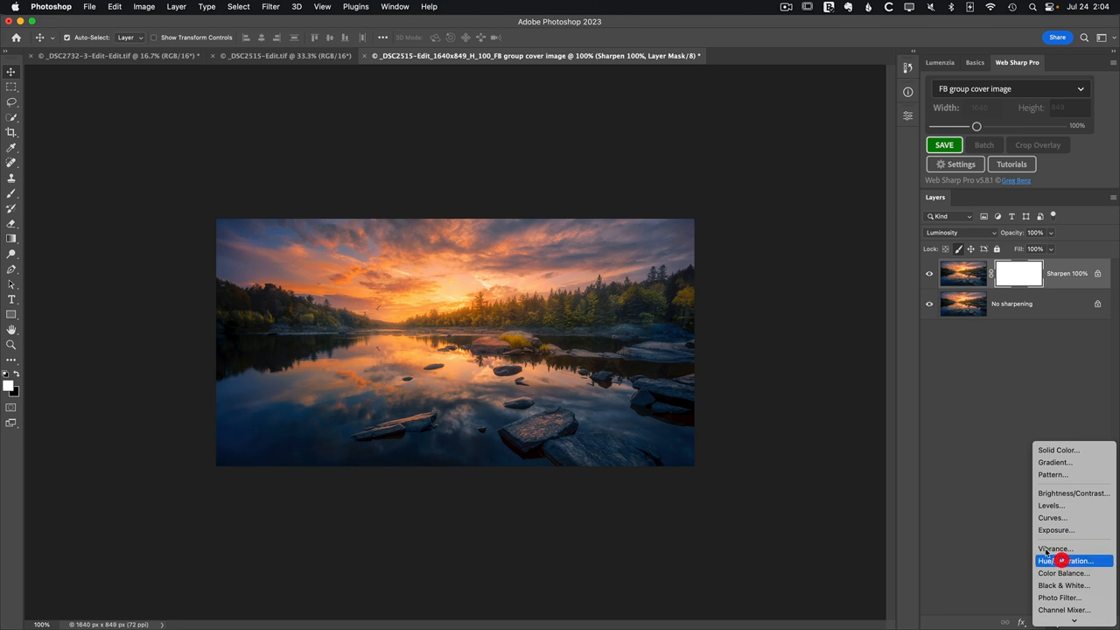
pyautogui.click(1064, 561)
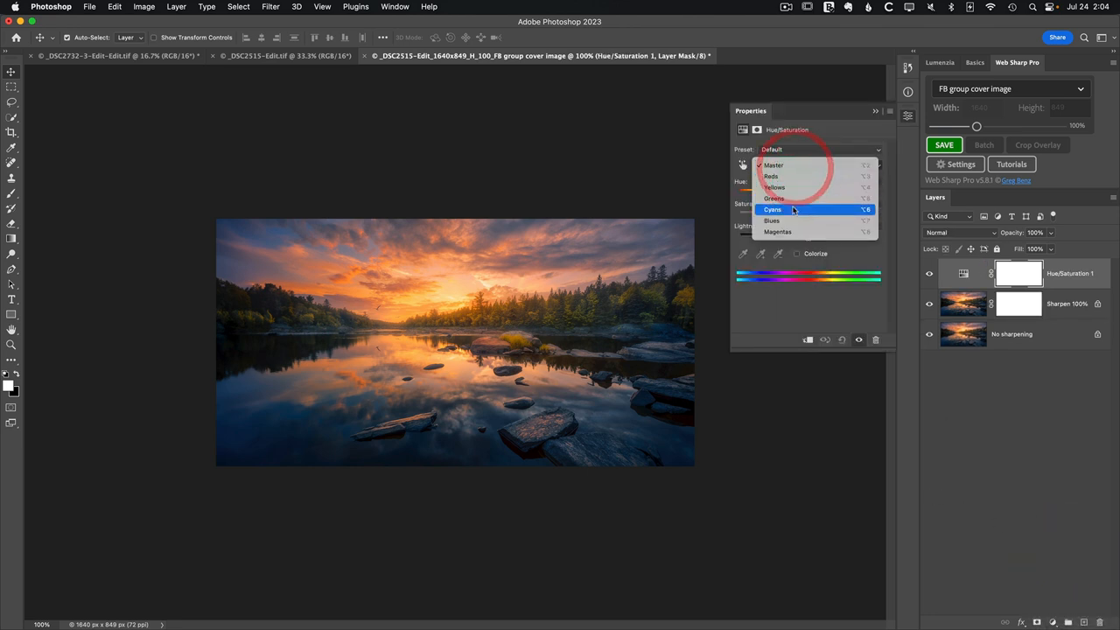
pyautogui.click(771, 220)
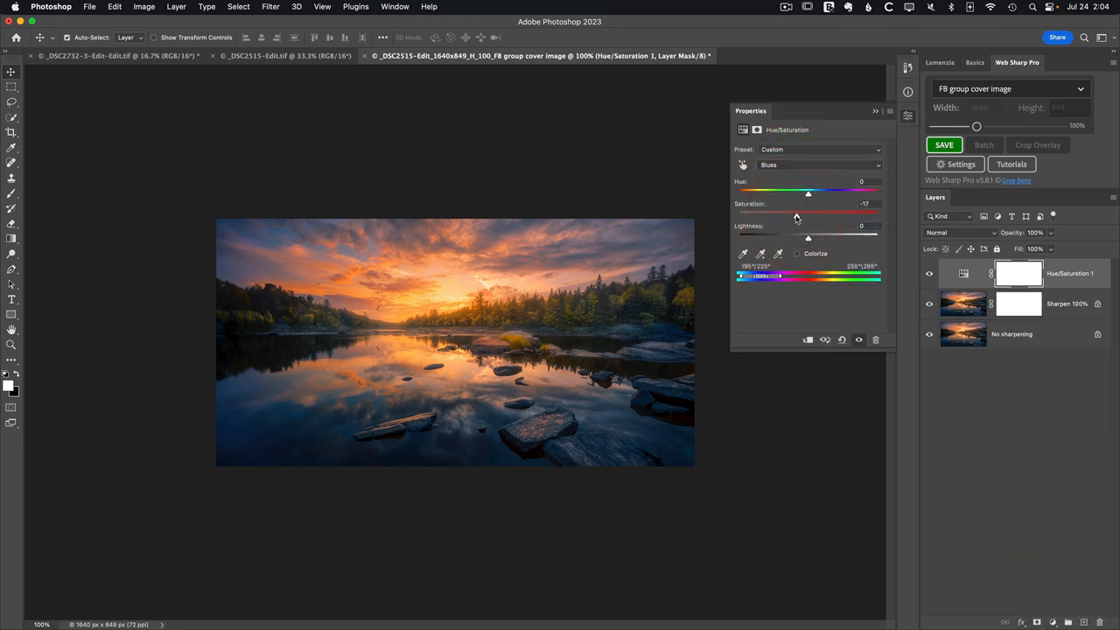
pyautogui.moveTo(796, 213); pyautogui.dragTo(793, 214)
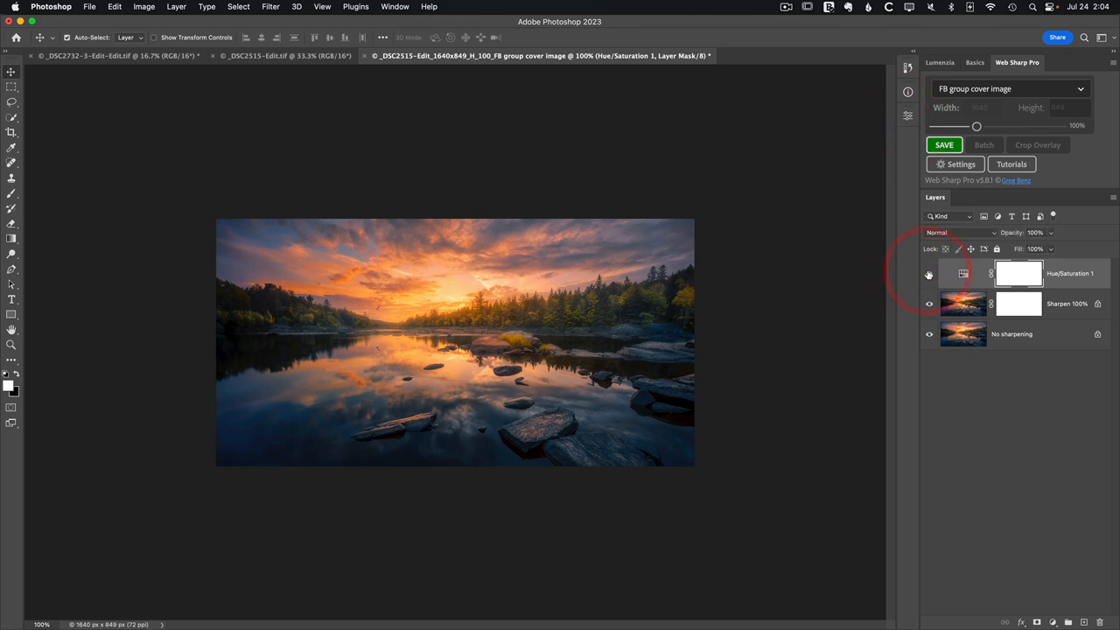
pyautogui.moveTo(928, 274)
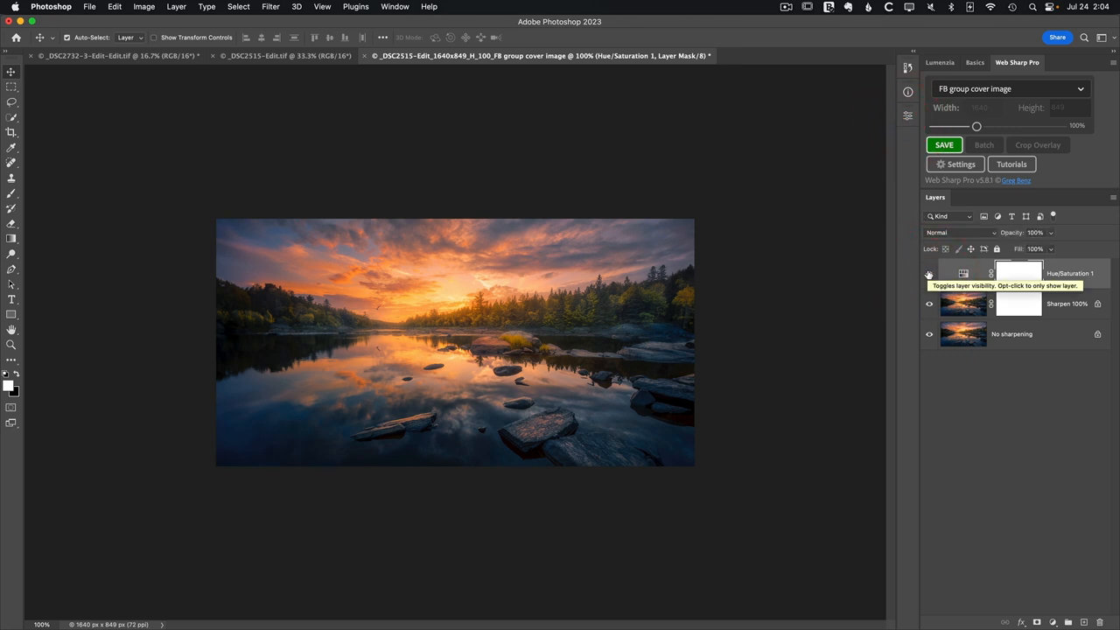
pyautogui.click(943, 144)
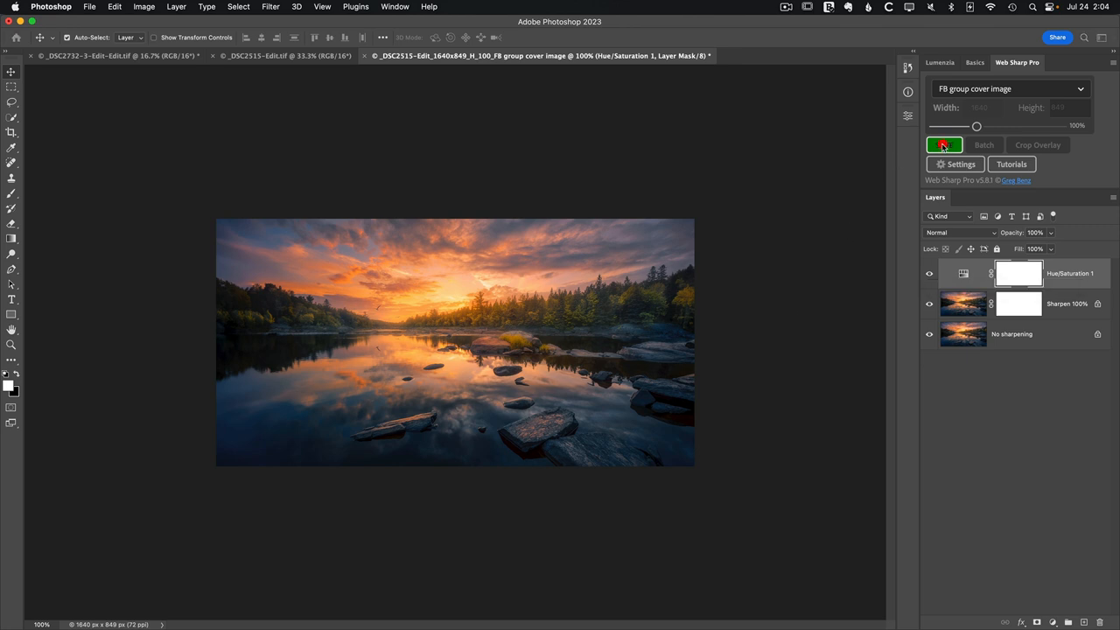
# Save the FB group cover JPEG into defaultOutput beside the Instagram post.
pyautogui.click(944, 145)
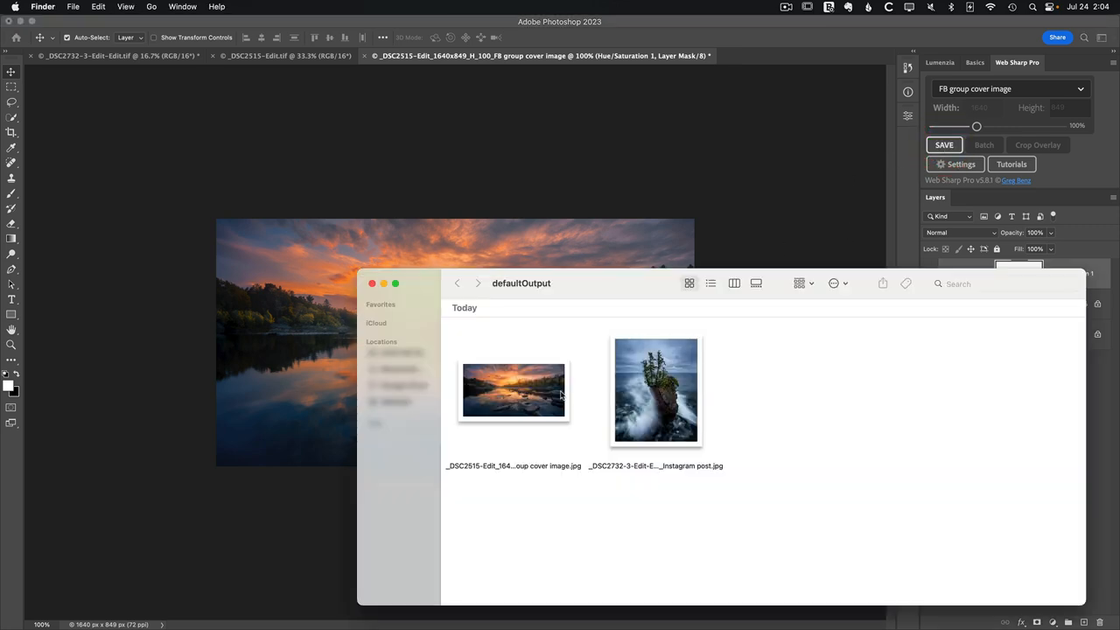
pyautogui.moveTo(600, 443)
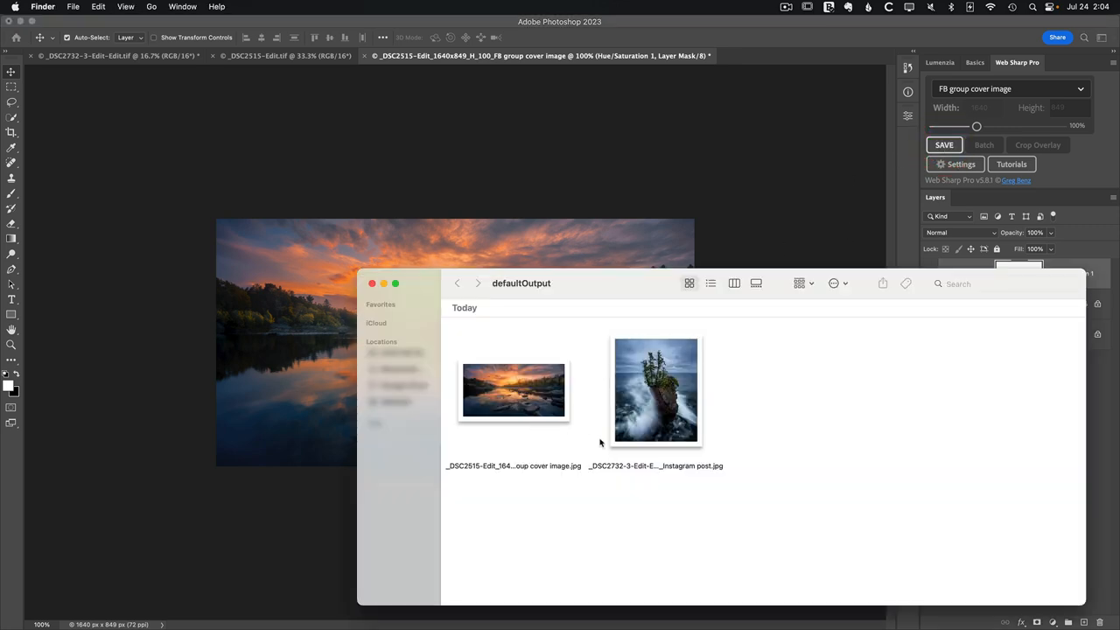
pyautogui.moveTo(573, 441)
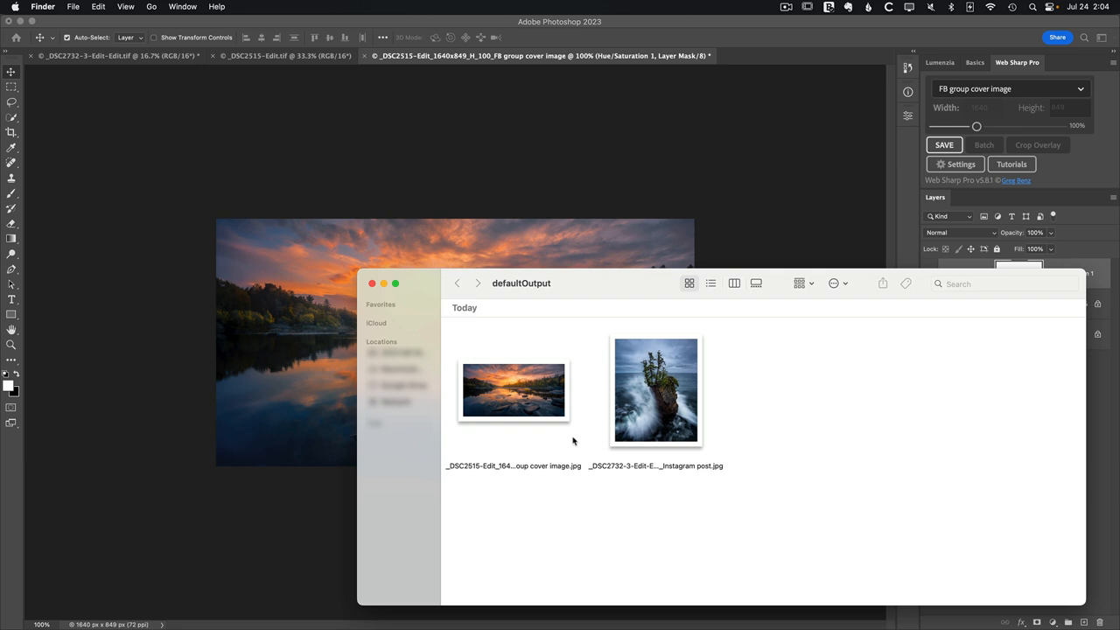
pyautogui.moveTo(562, 399)
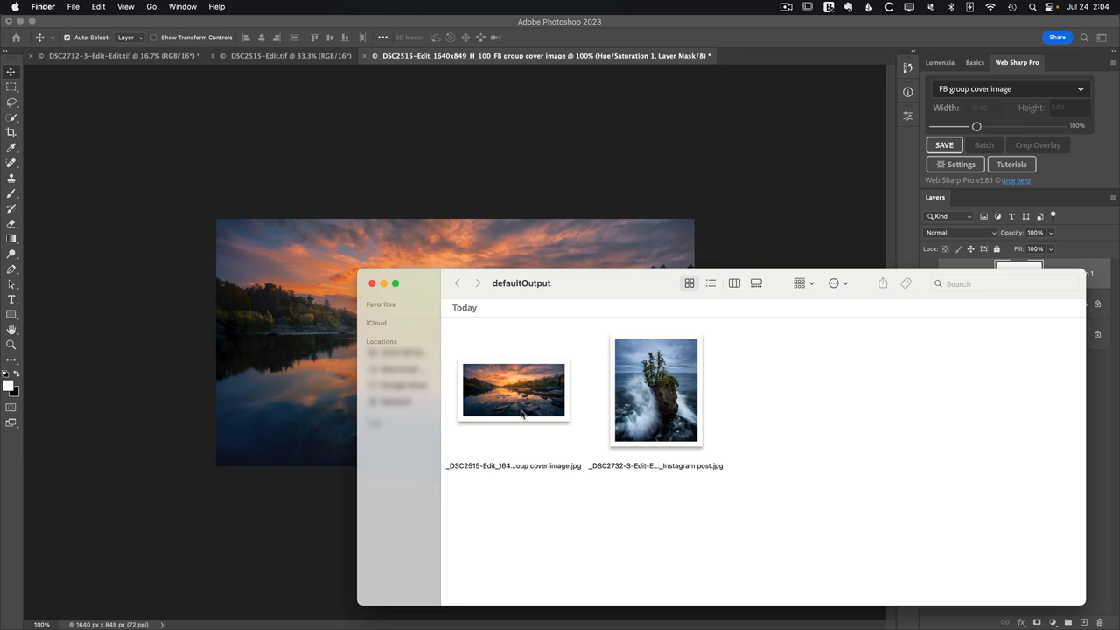
pyautogui.moveTo(637, 413)
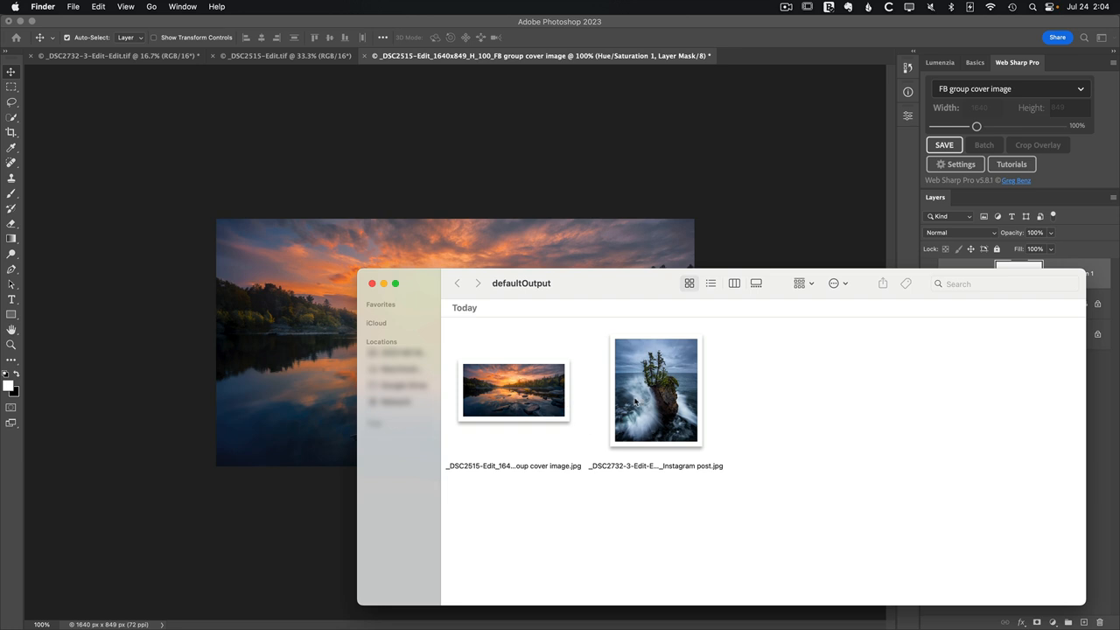
pyautogui.moveTo(671, 425)
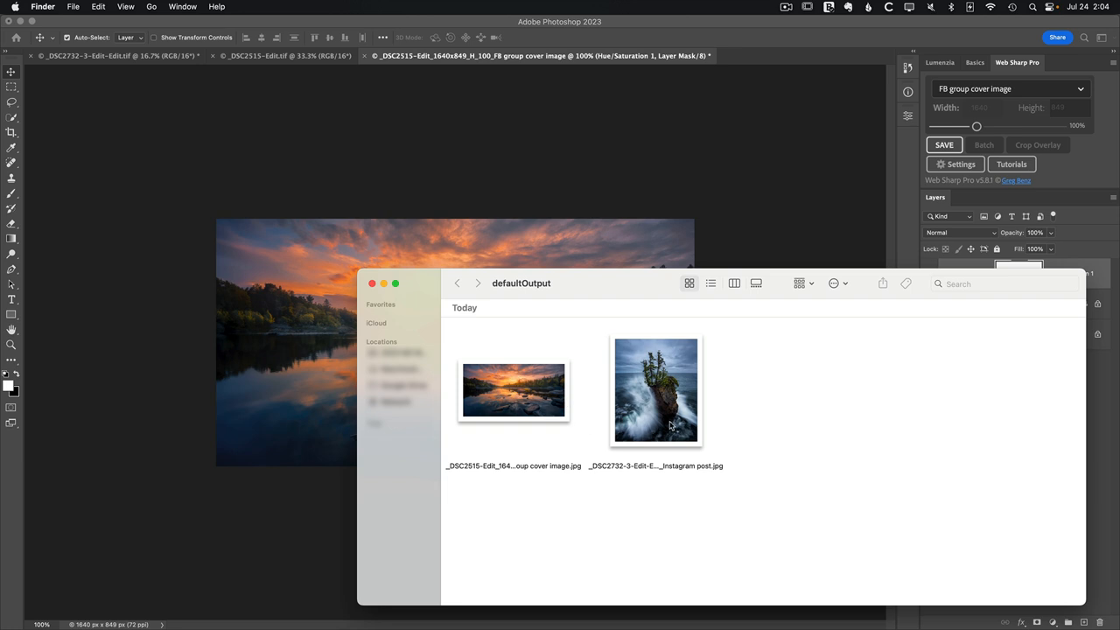